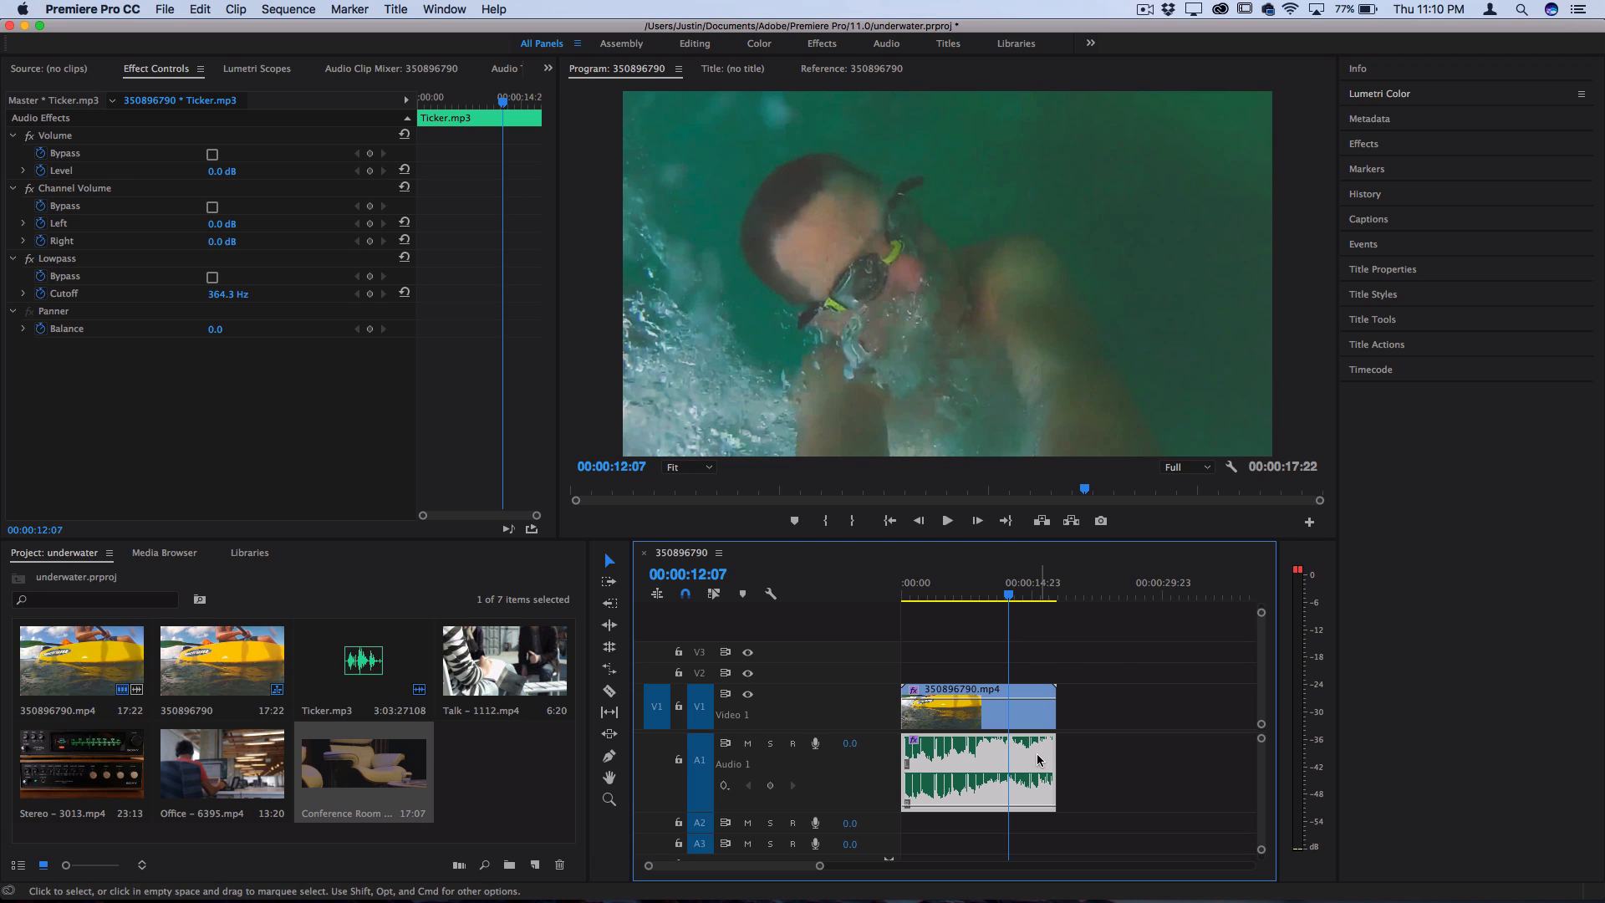
pyautogui.moveTo(1037, 736)
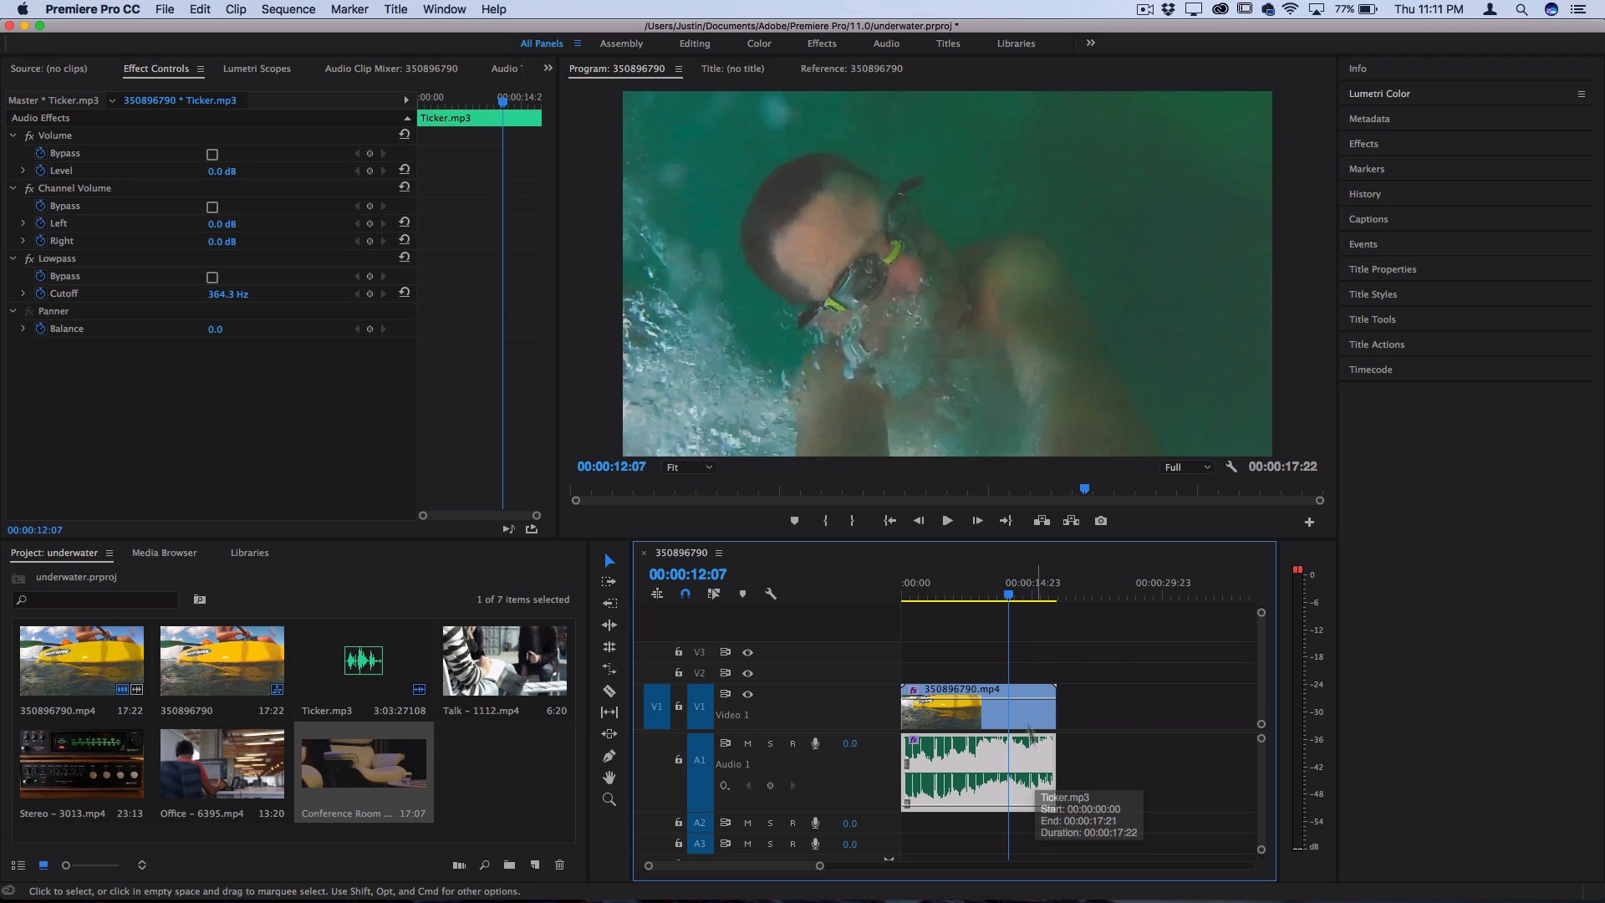
# Step: Show the Effects panel listing the available audio effects
pyautogui.click(1365, 144)
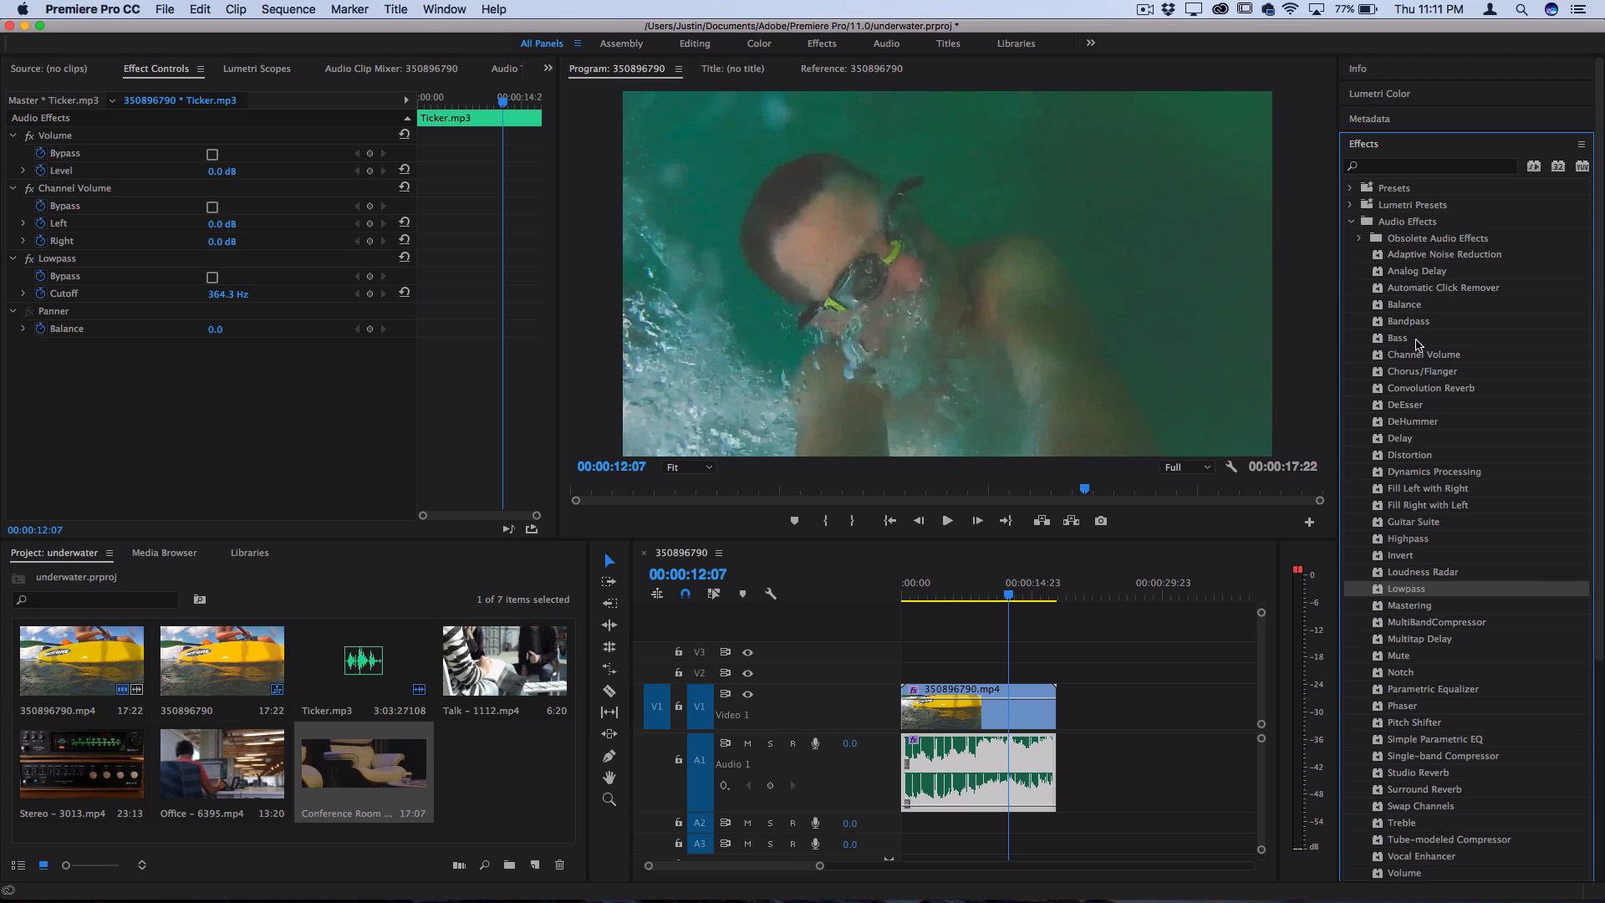
pyautogui.moveTo(1414, 453)
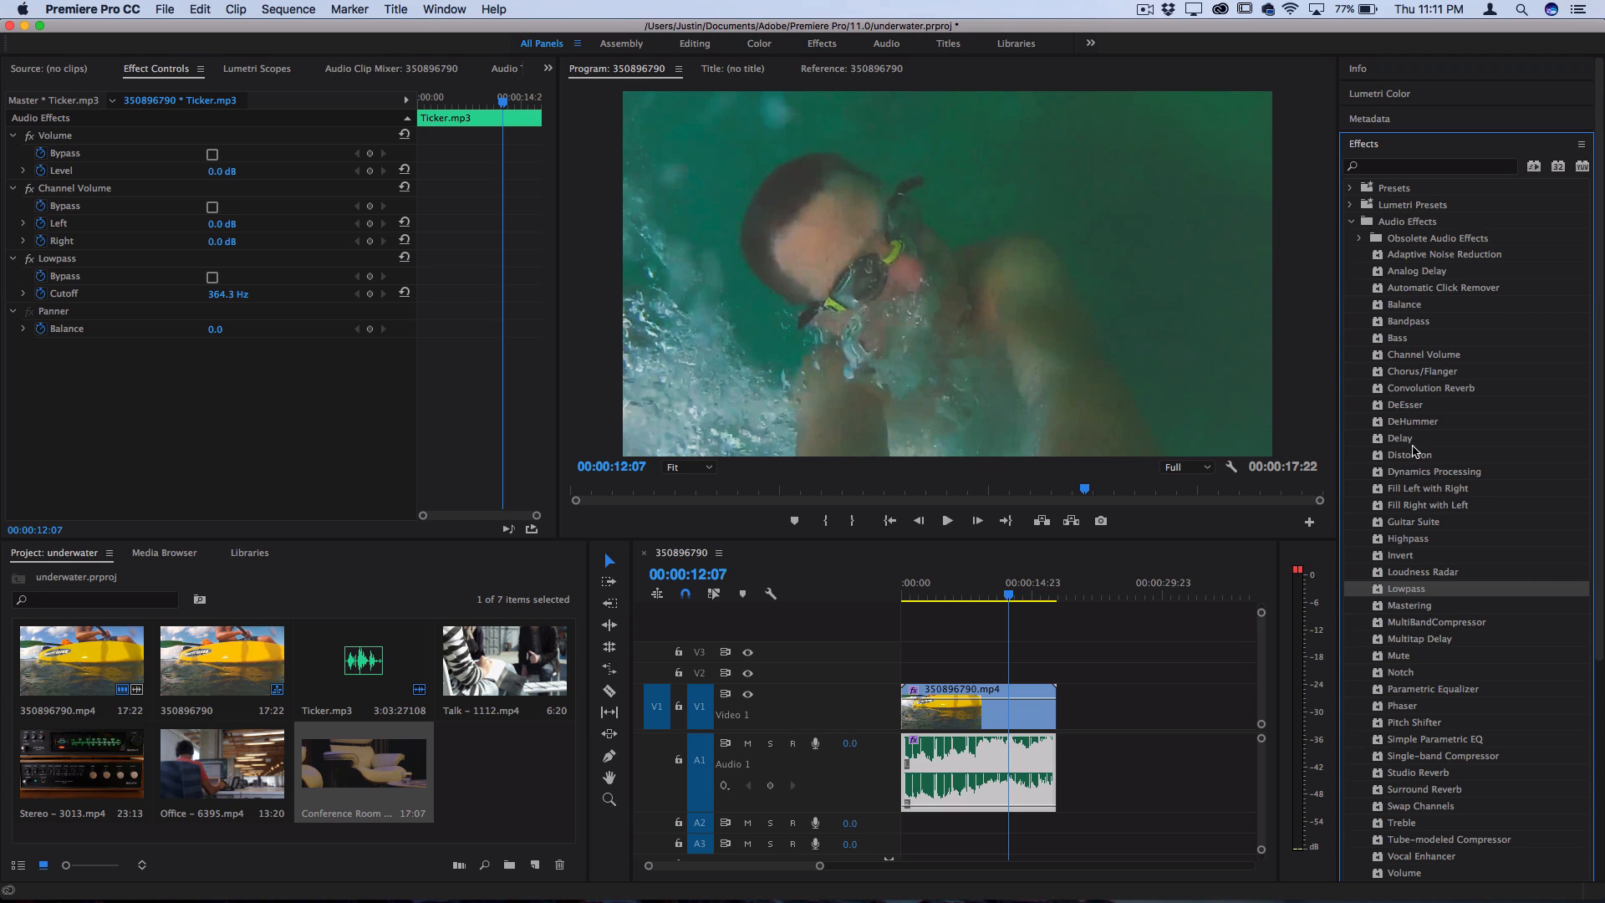
pyautogui.moveTo(1411, 440)
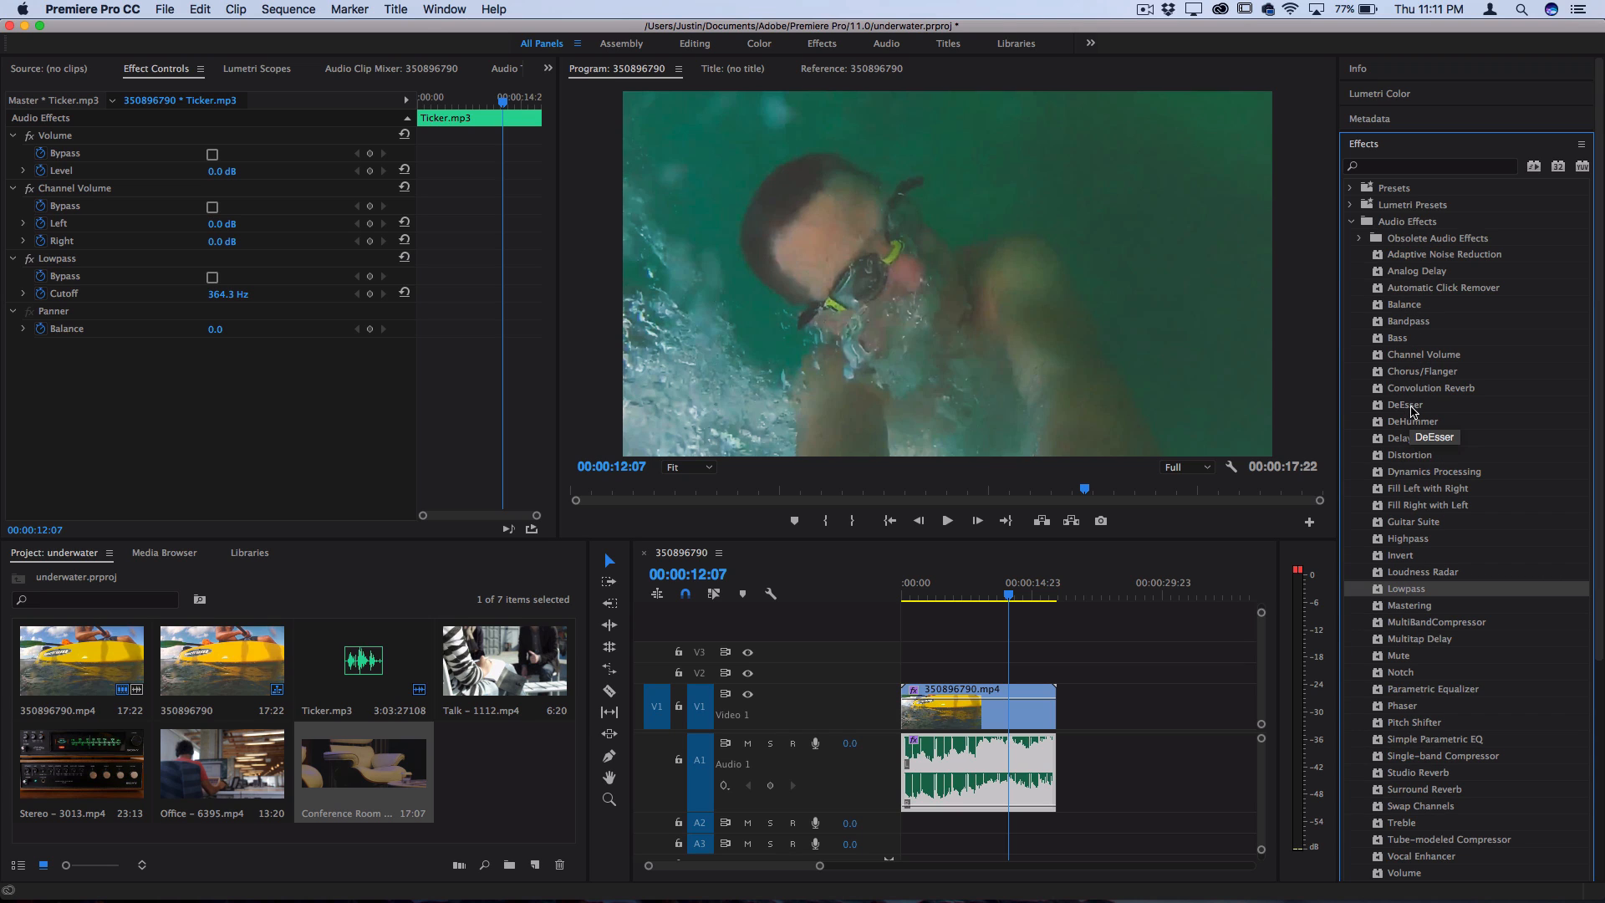
pyautogui.moveTo(1446, 786)
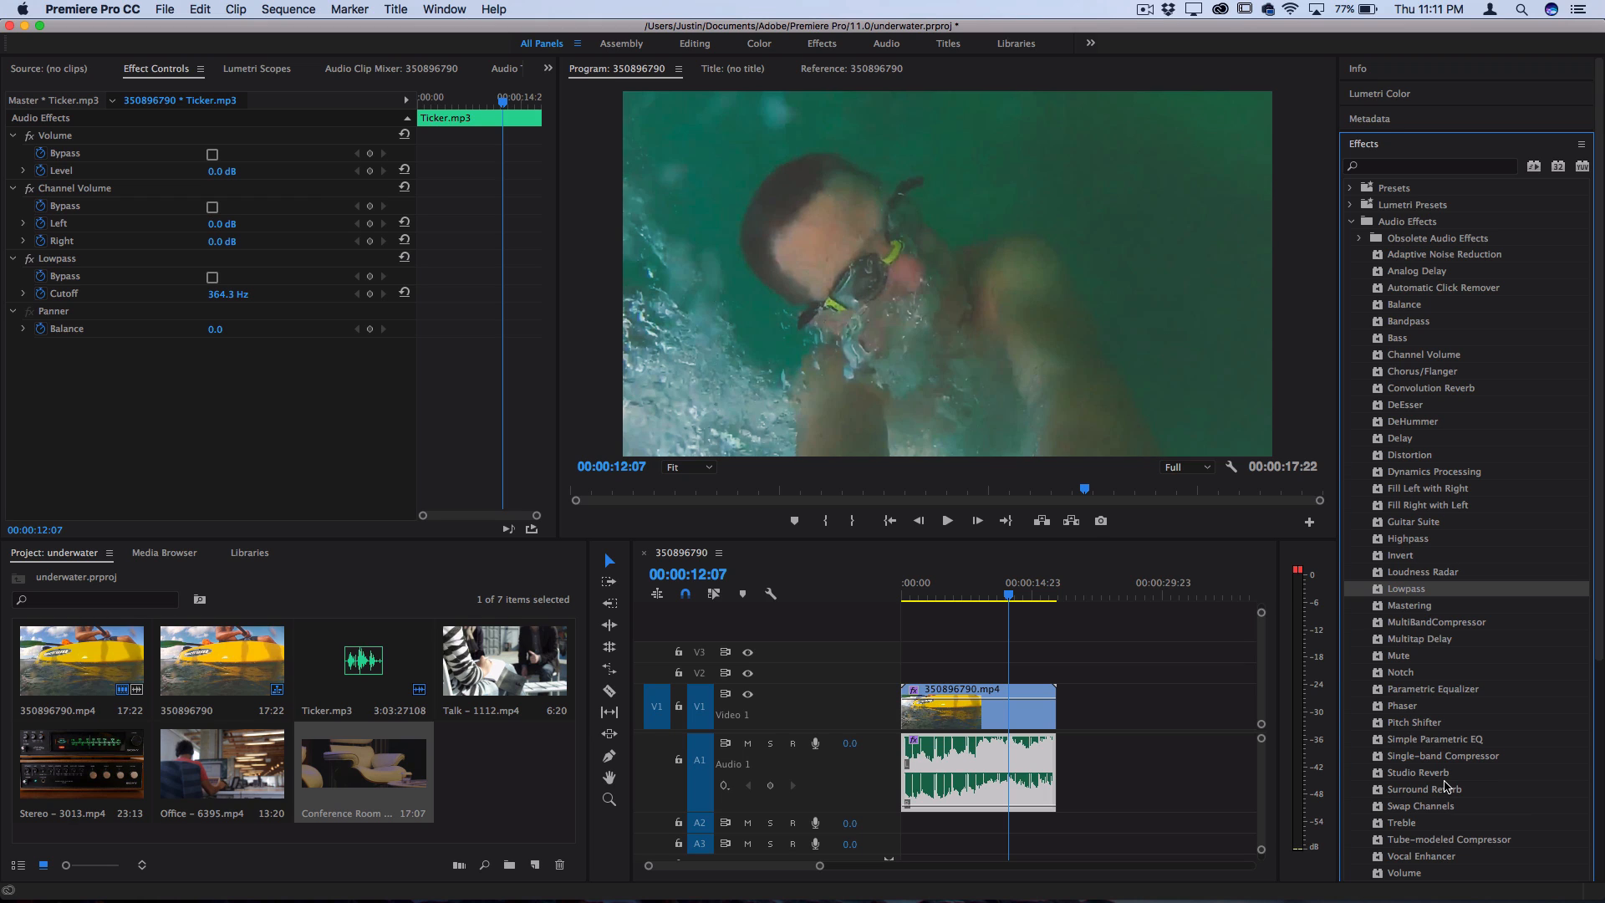
pyautogui.moveTo(1446, 707)
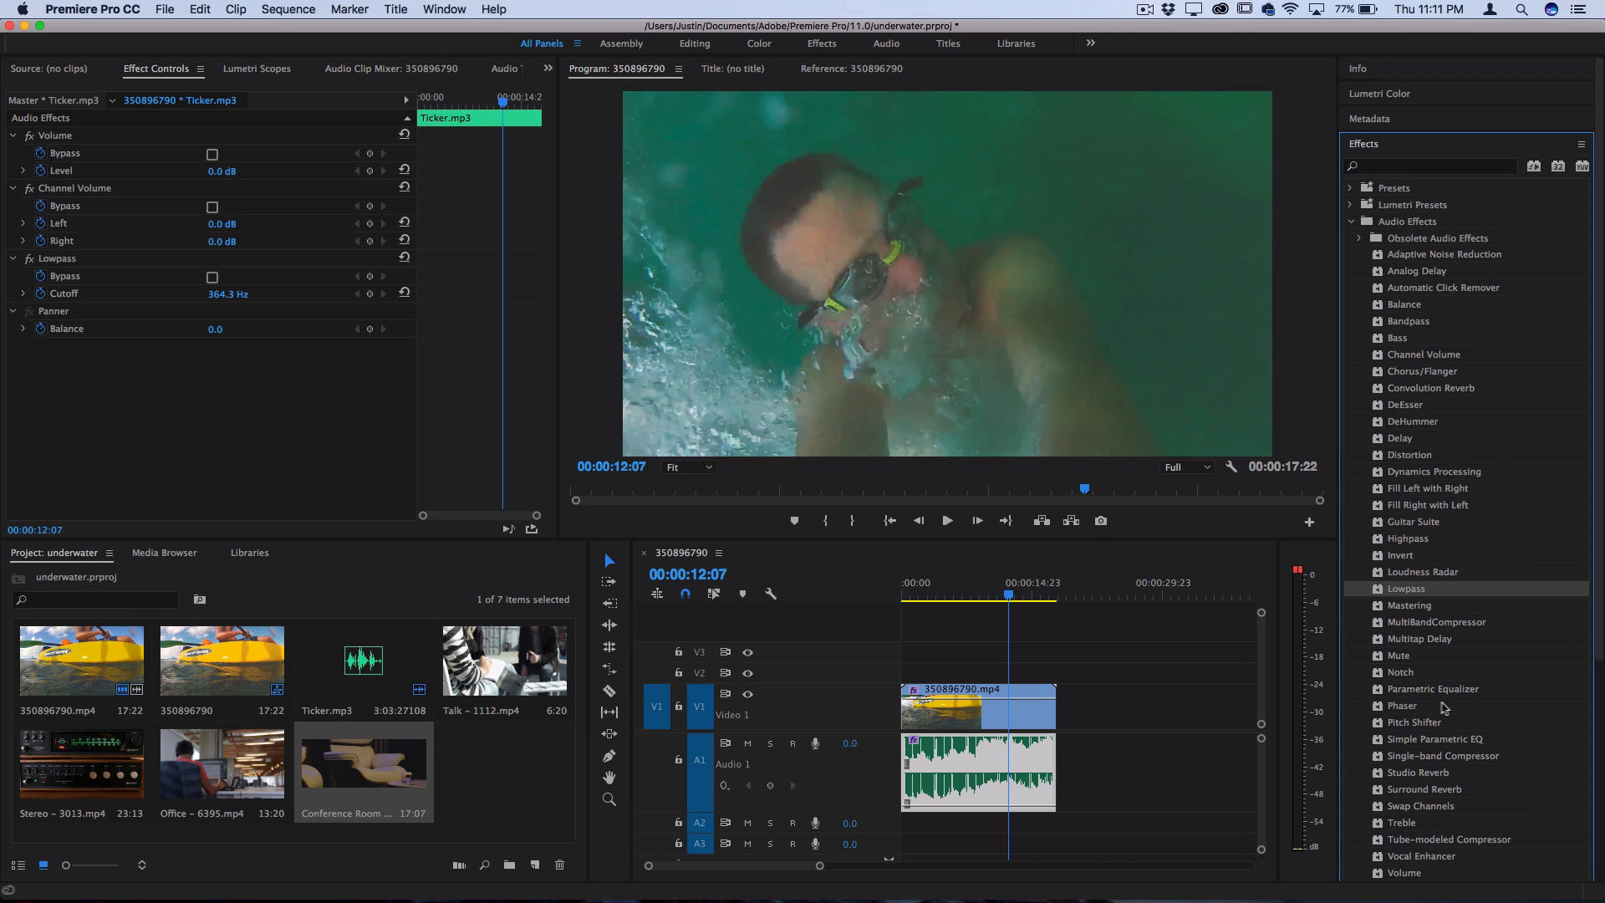
pyautogui.moveTo(1438, 709)
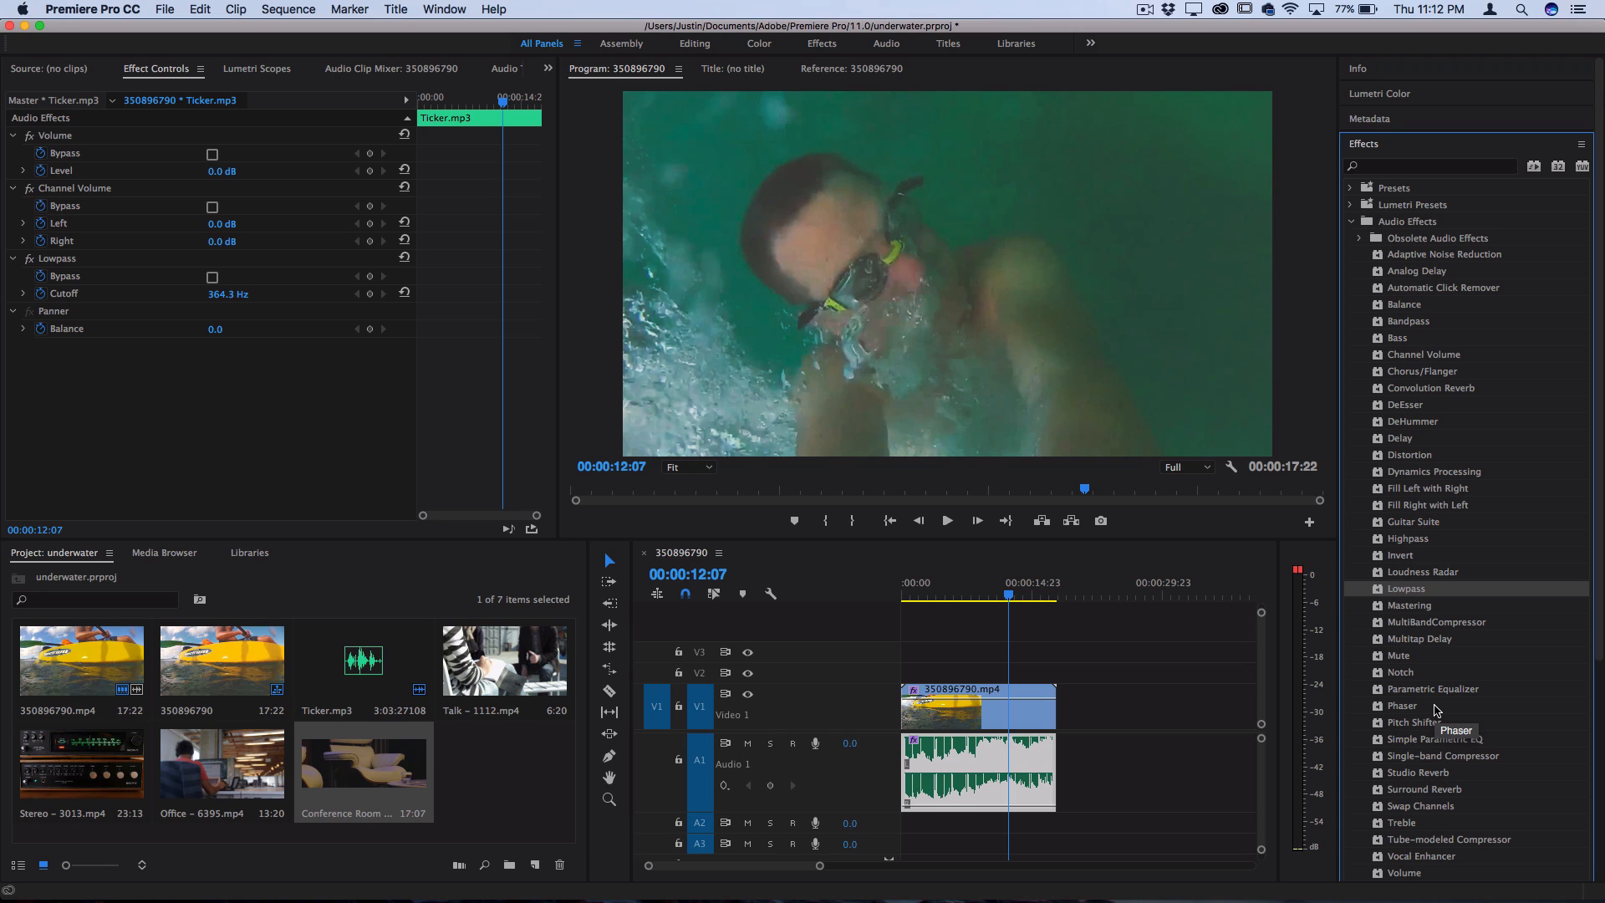
pyautogui.moveTo(1421, 595)
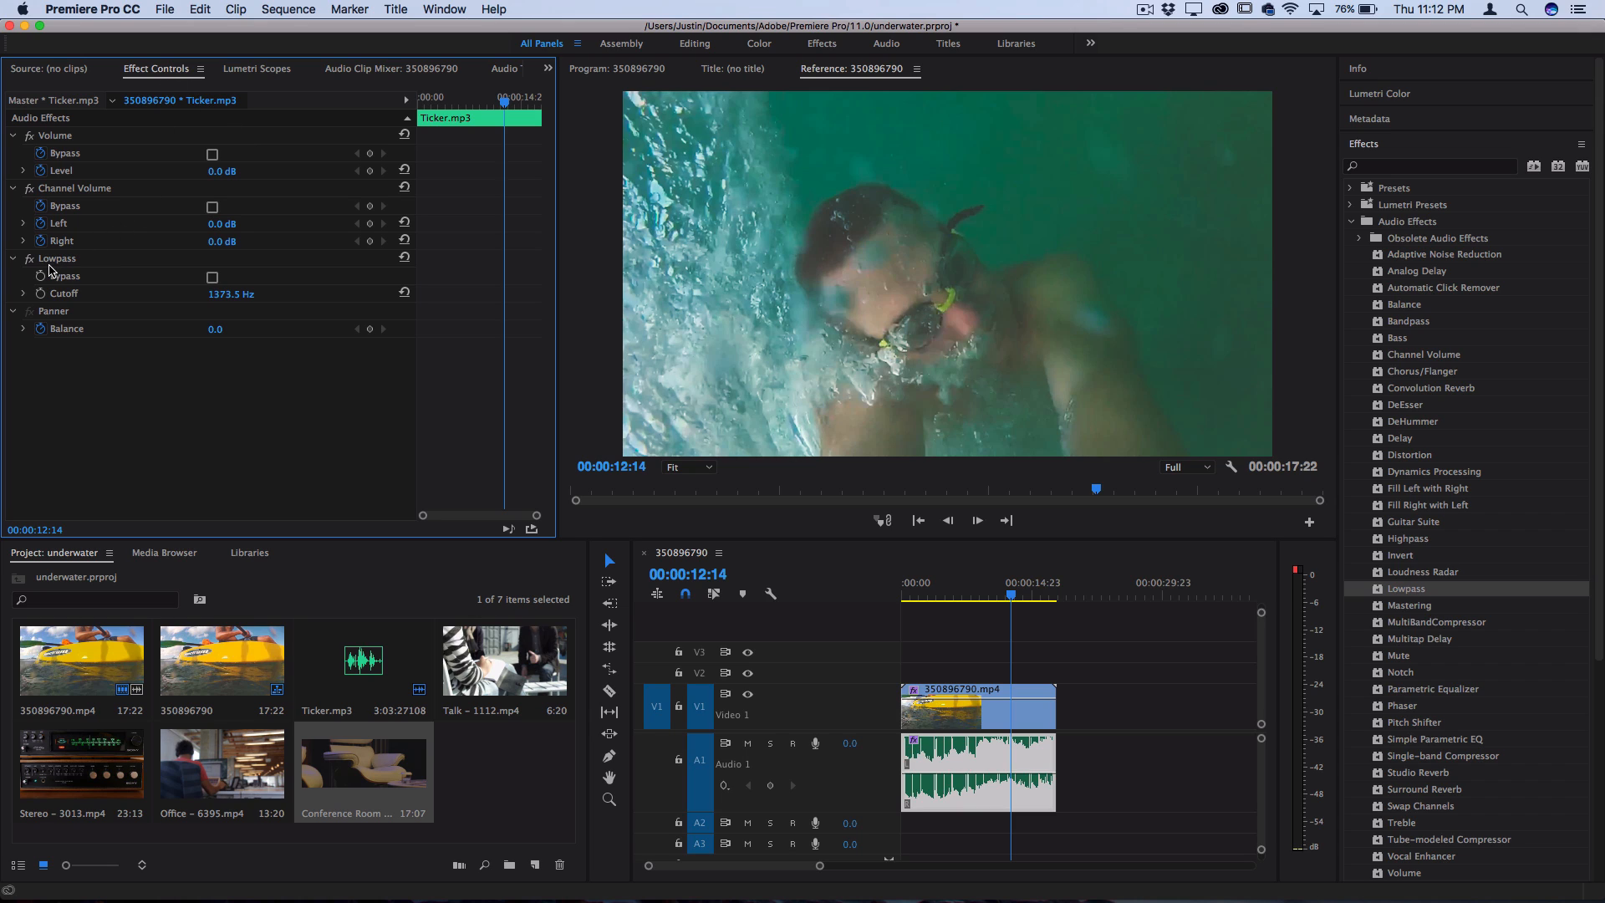
# Step: Scrub the Ticker.mp3 Lowpass cutoff to 375.8 Hz and commit the value
pyautogui.click(56, 258)
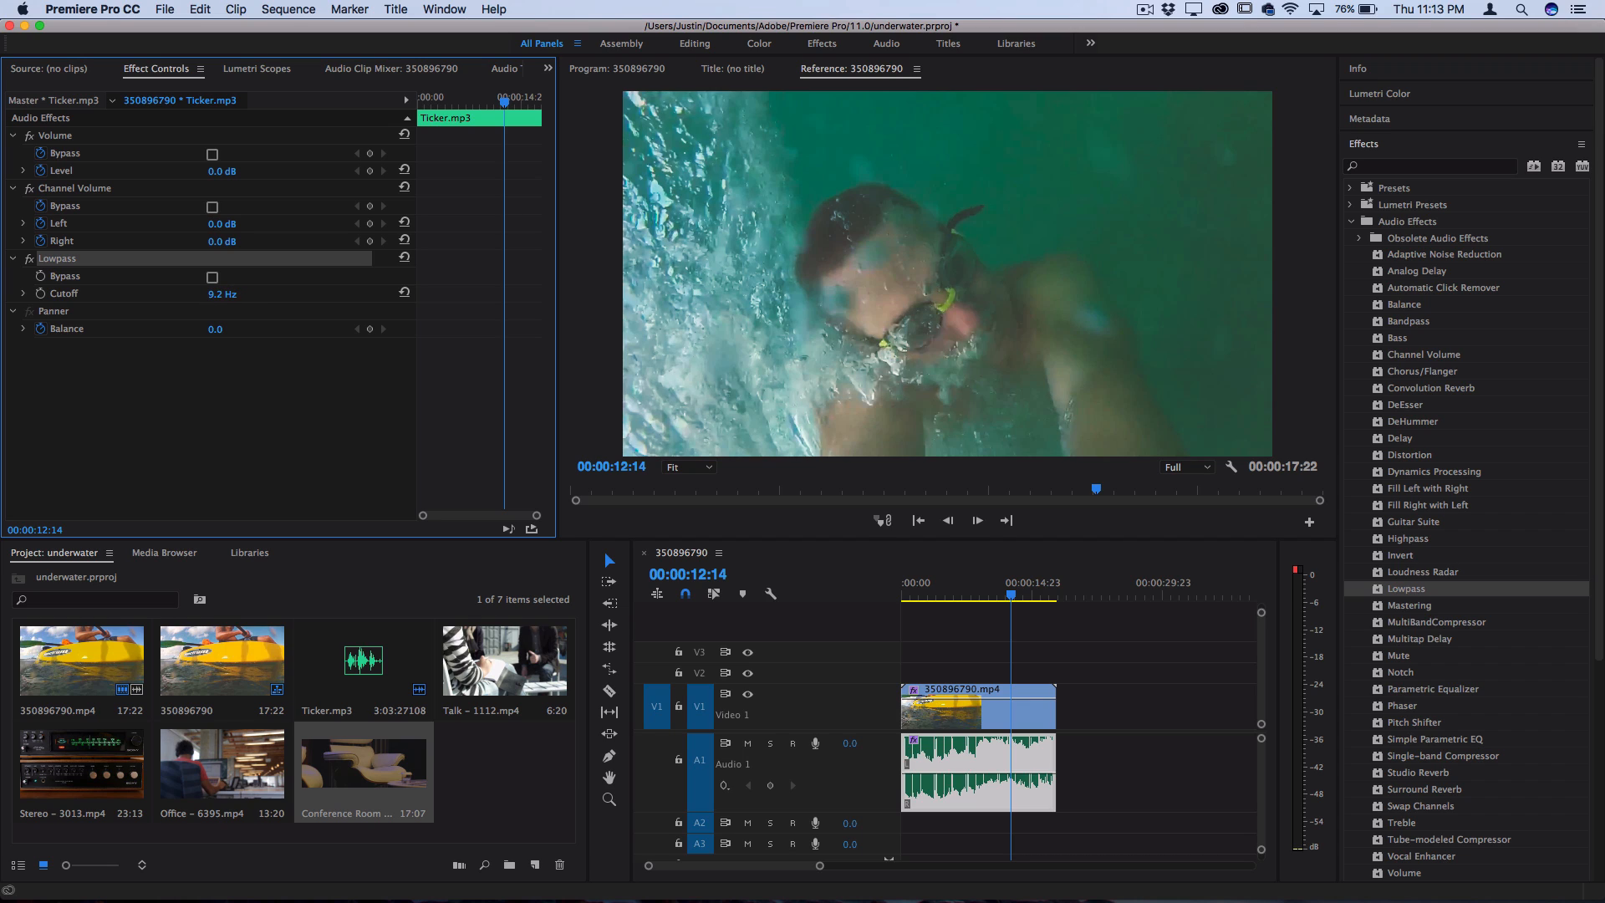
pyautogui.moveTo(221, 294); pyautogui.dragTo(286, 294)
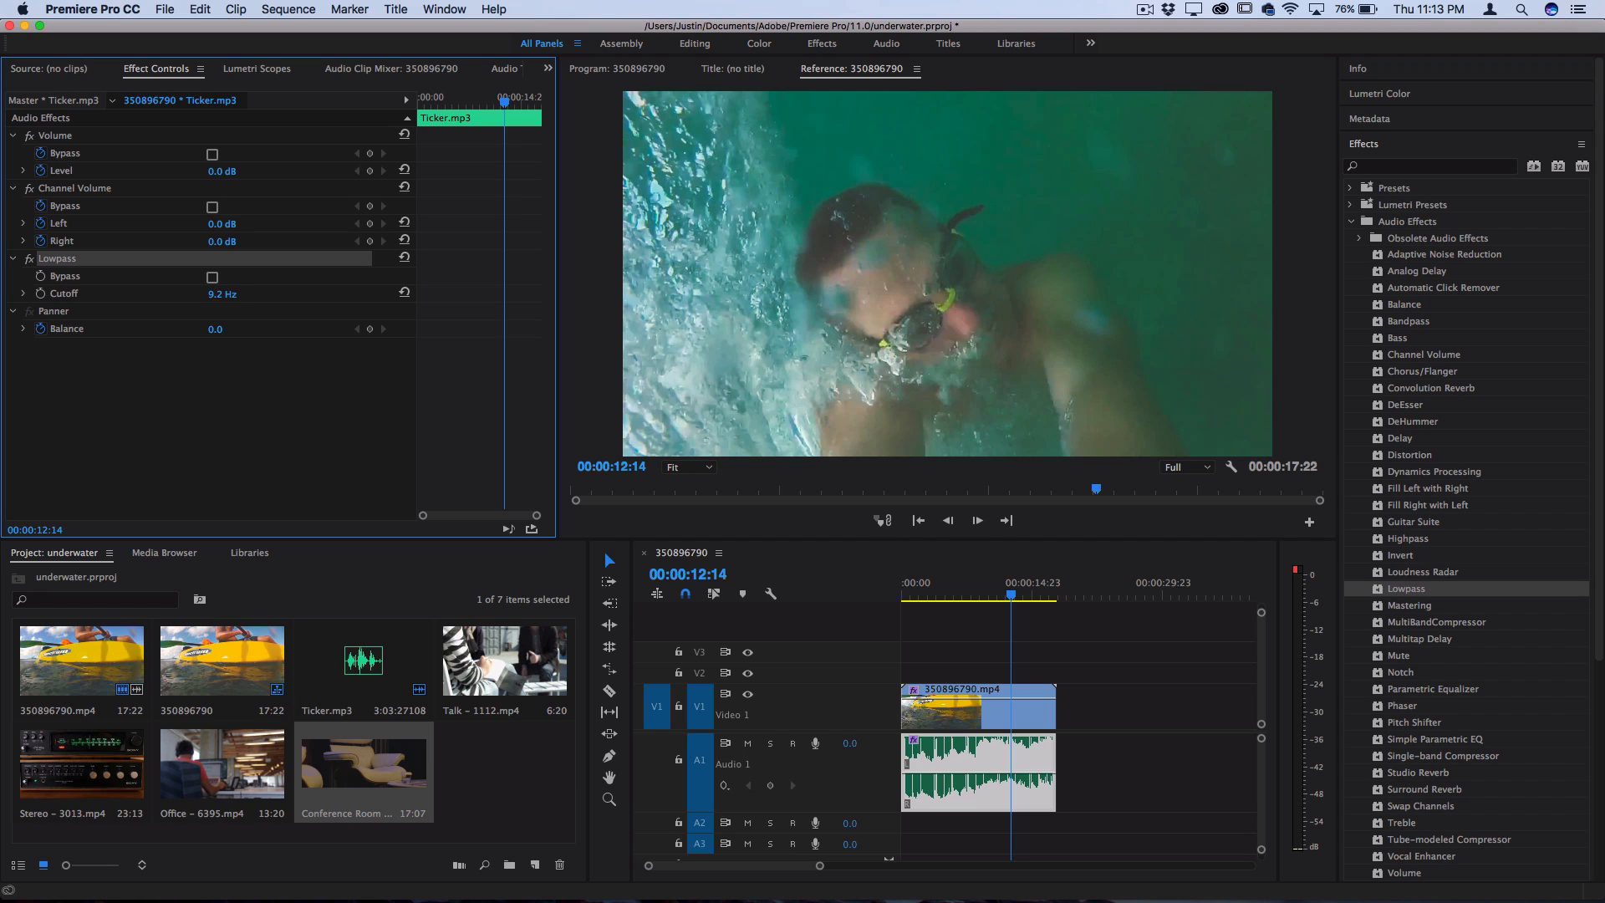
pyautogui.moveTo(222, 294); pyautogui.dragTo(236, 294)
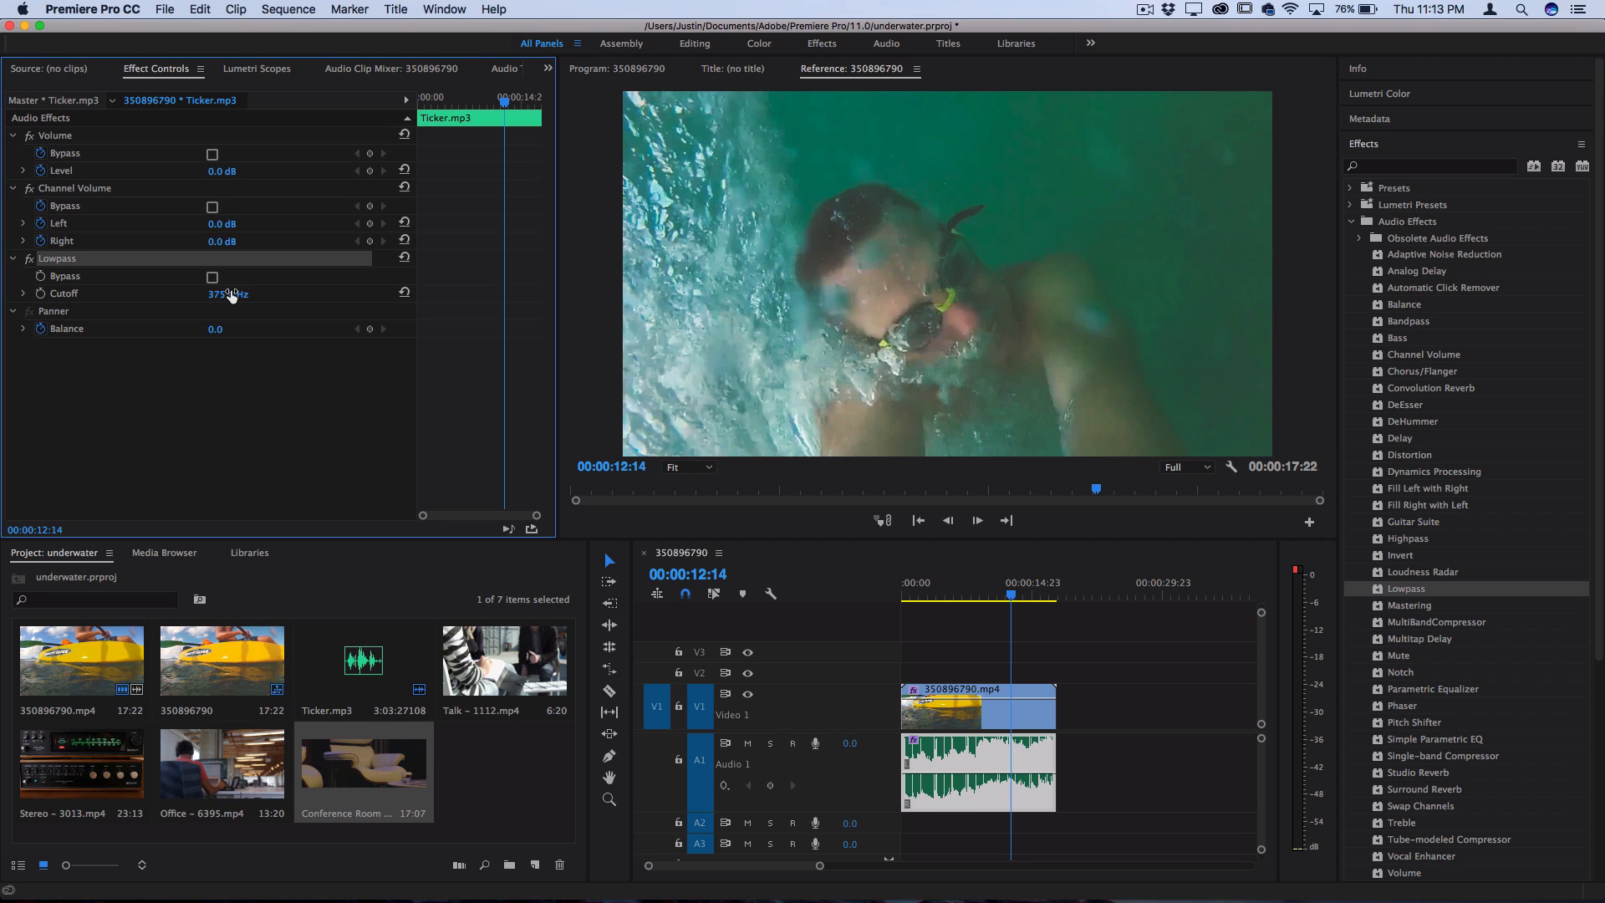
pyautogui.moveTo(228, 294); pyautogui.dragTo(172, 472)
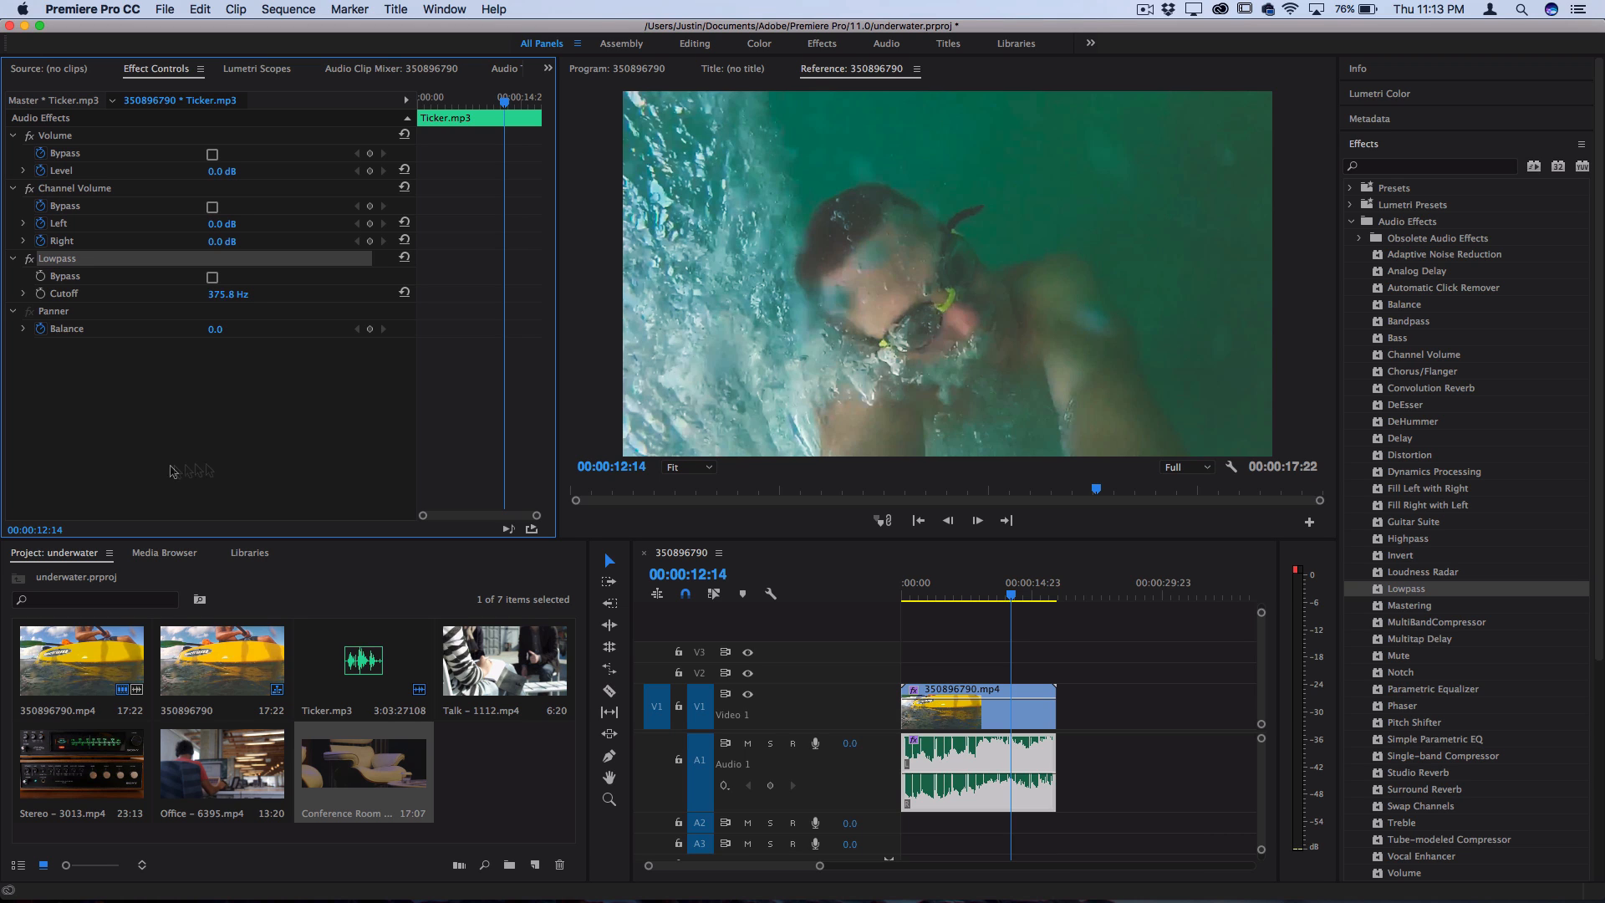
pyautogui.click(993, 595)
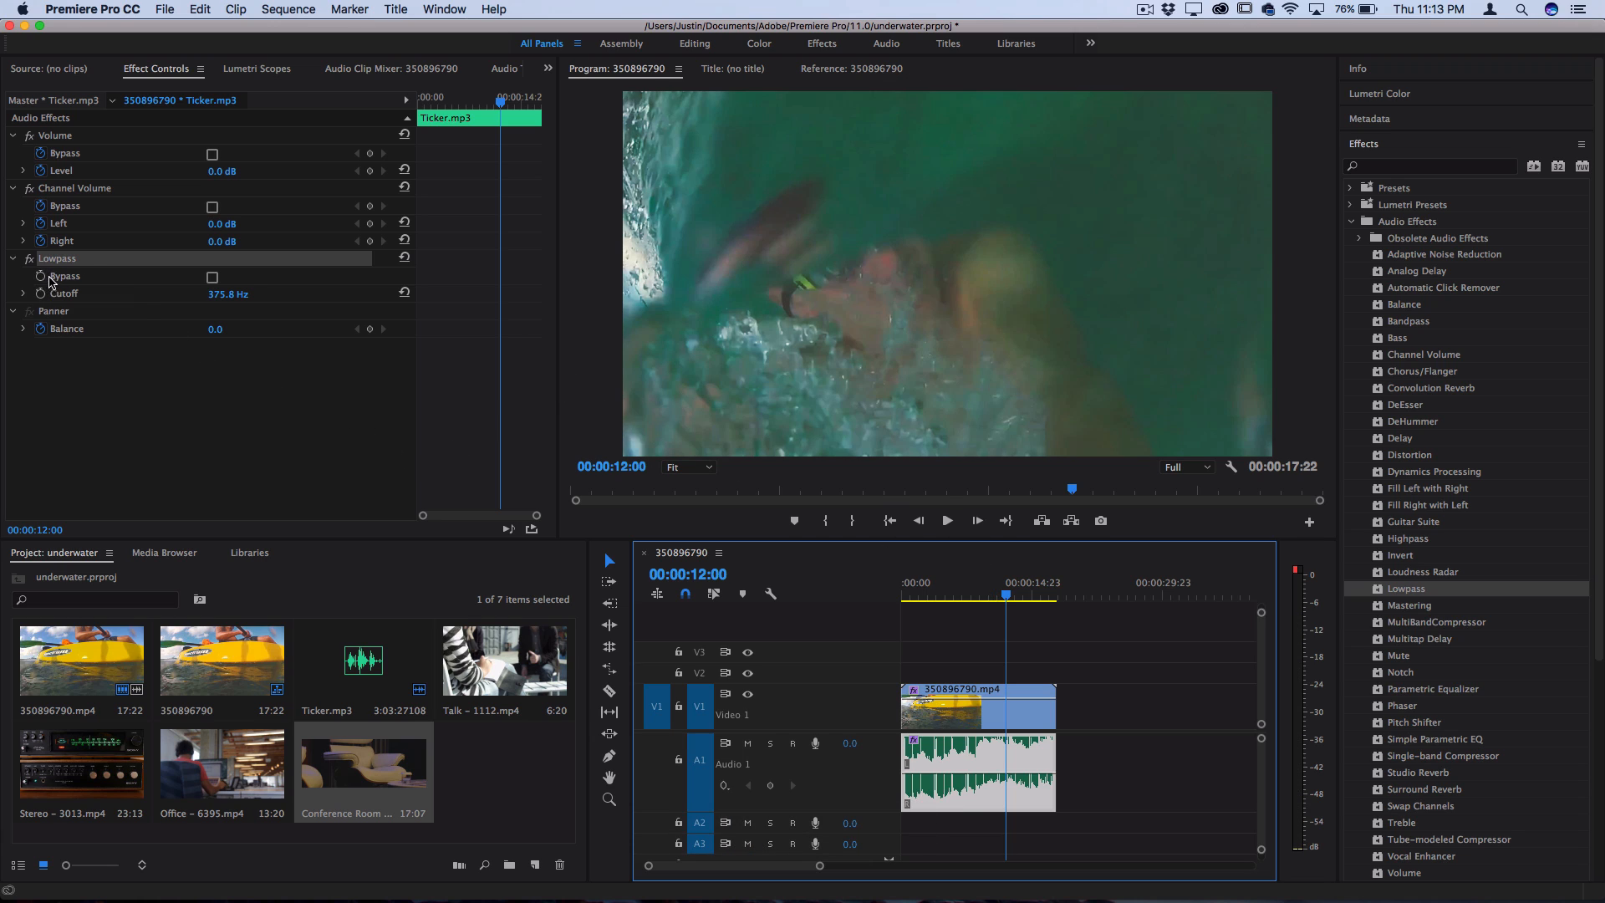
pyautogui.moveTo(41, 276)
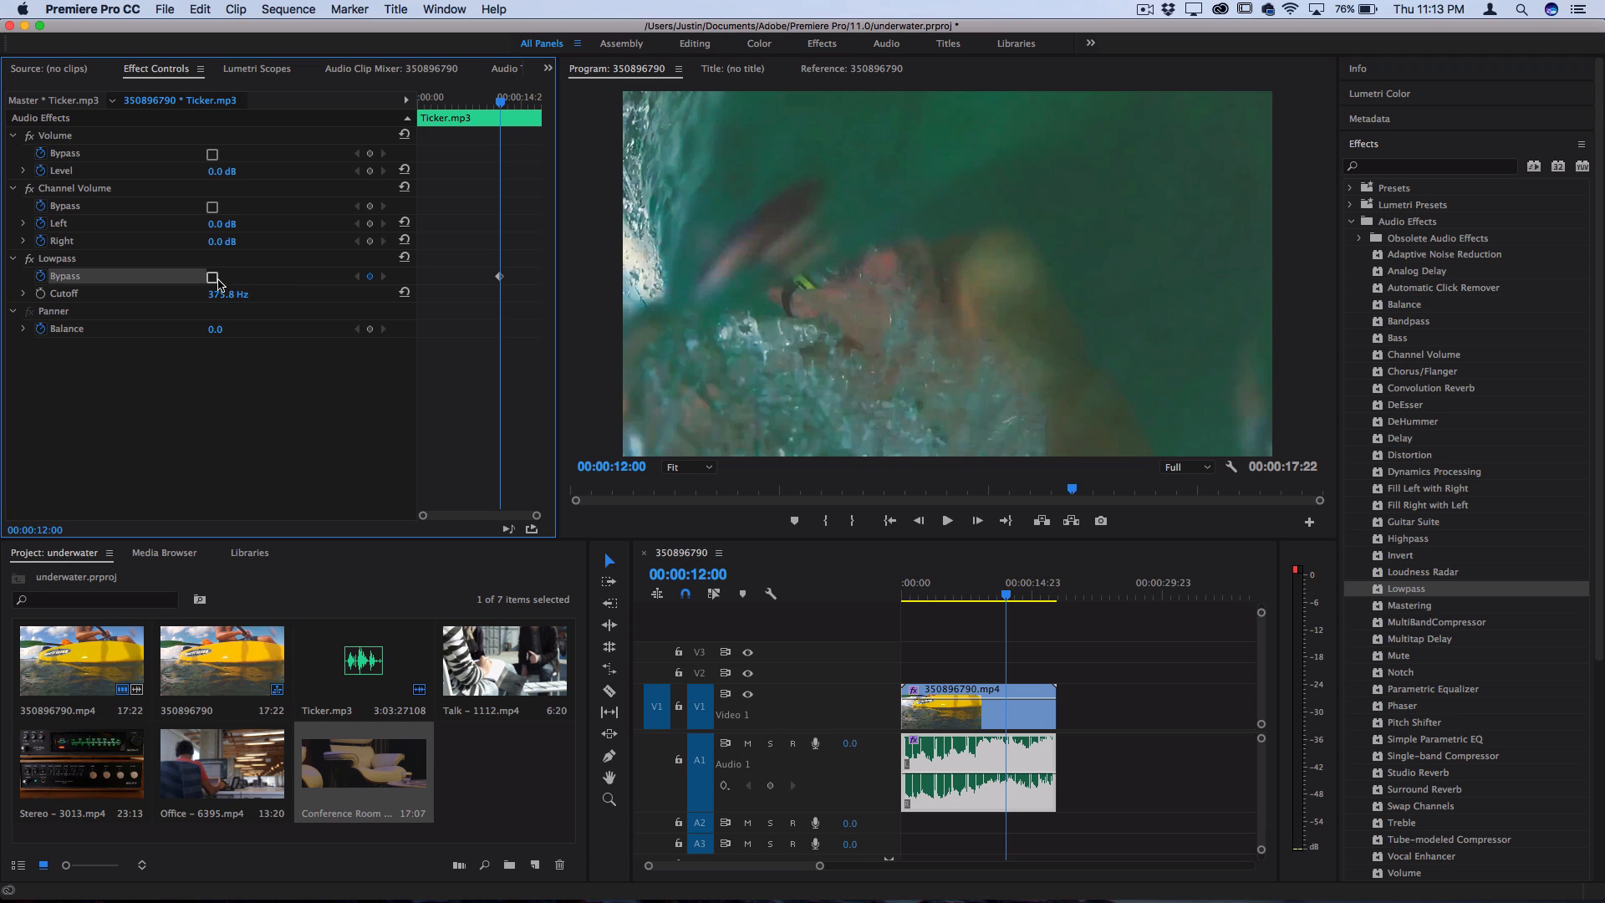
# Step: Toggle Lowpass Bypass on then off around 12:00, then bring up the clip's options
pyautogui.click(212, 276)
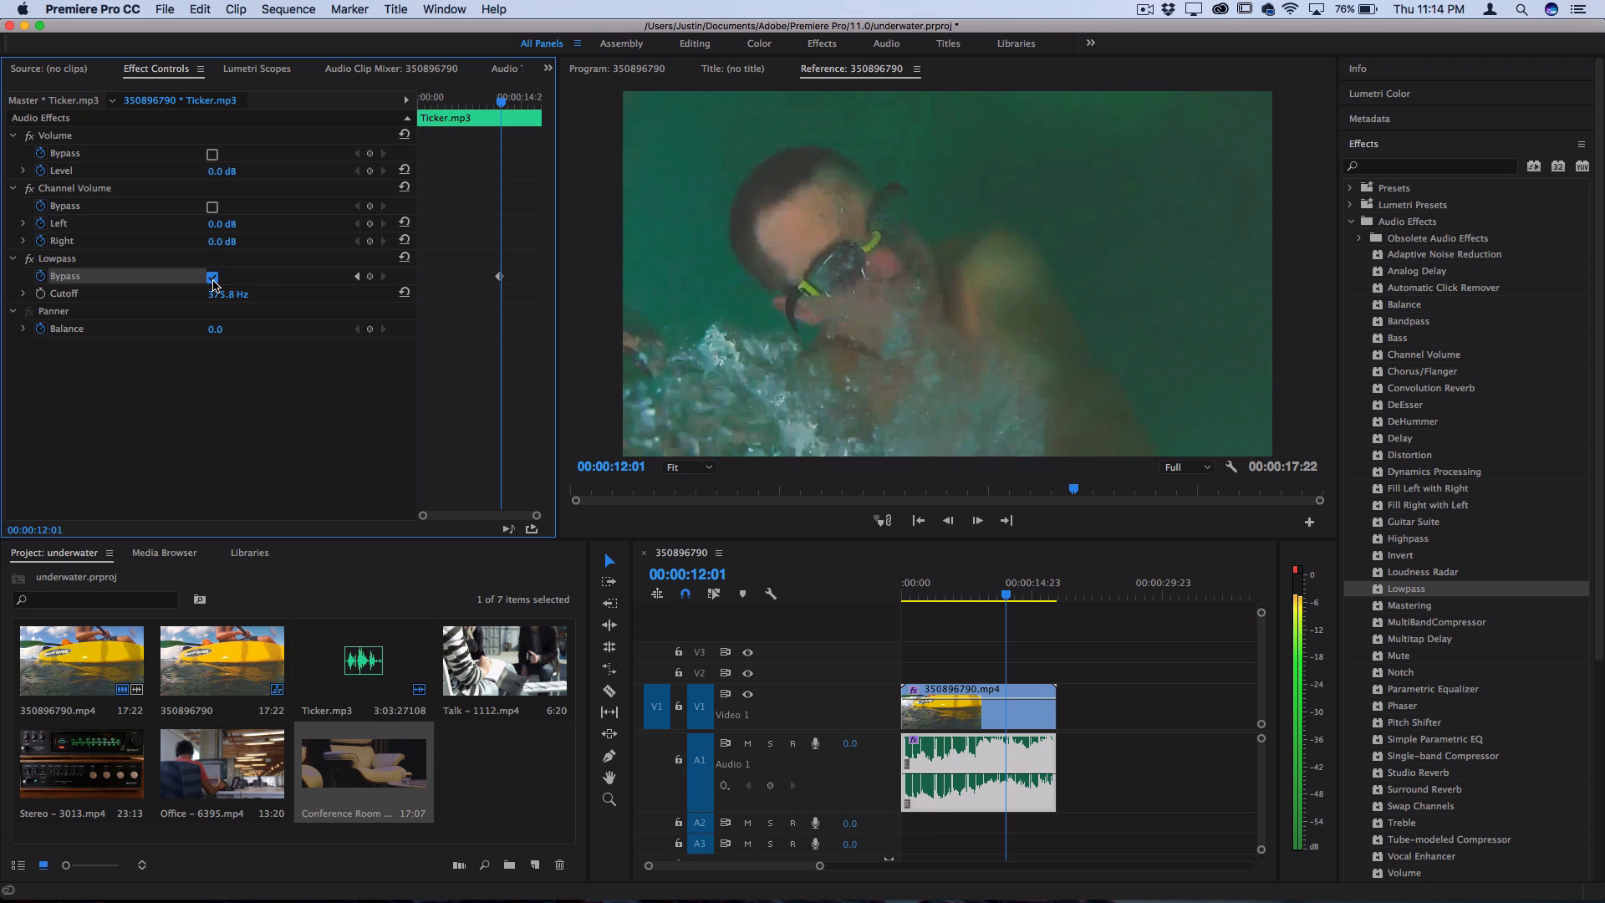
pyautogui.click(213, 276)
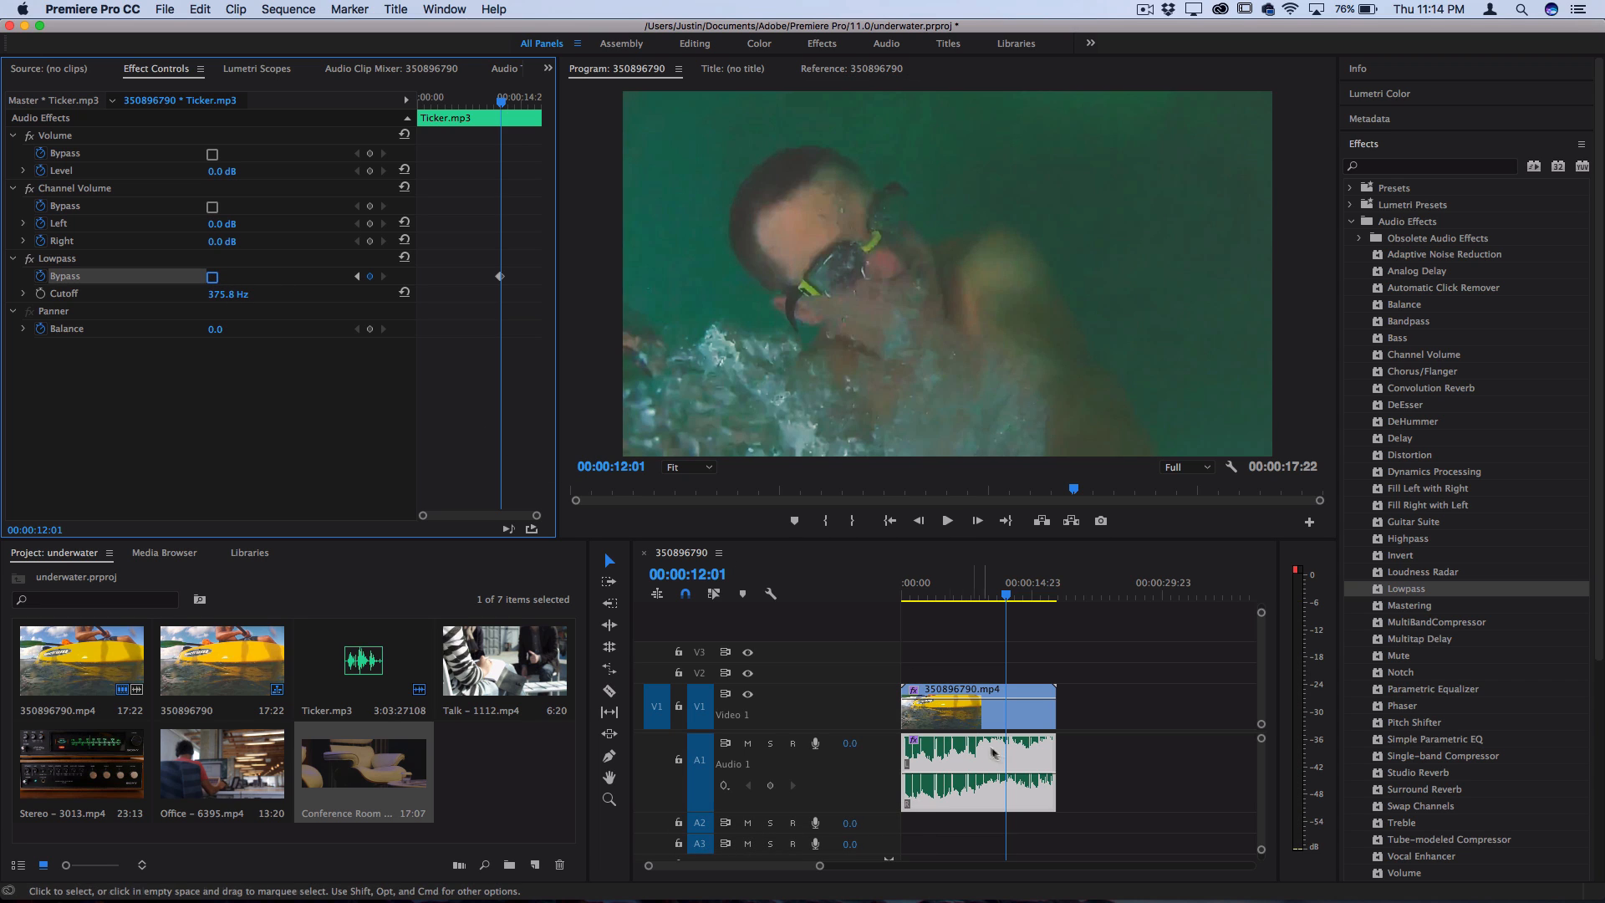
pyautogui.rightClick(978, 773)
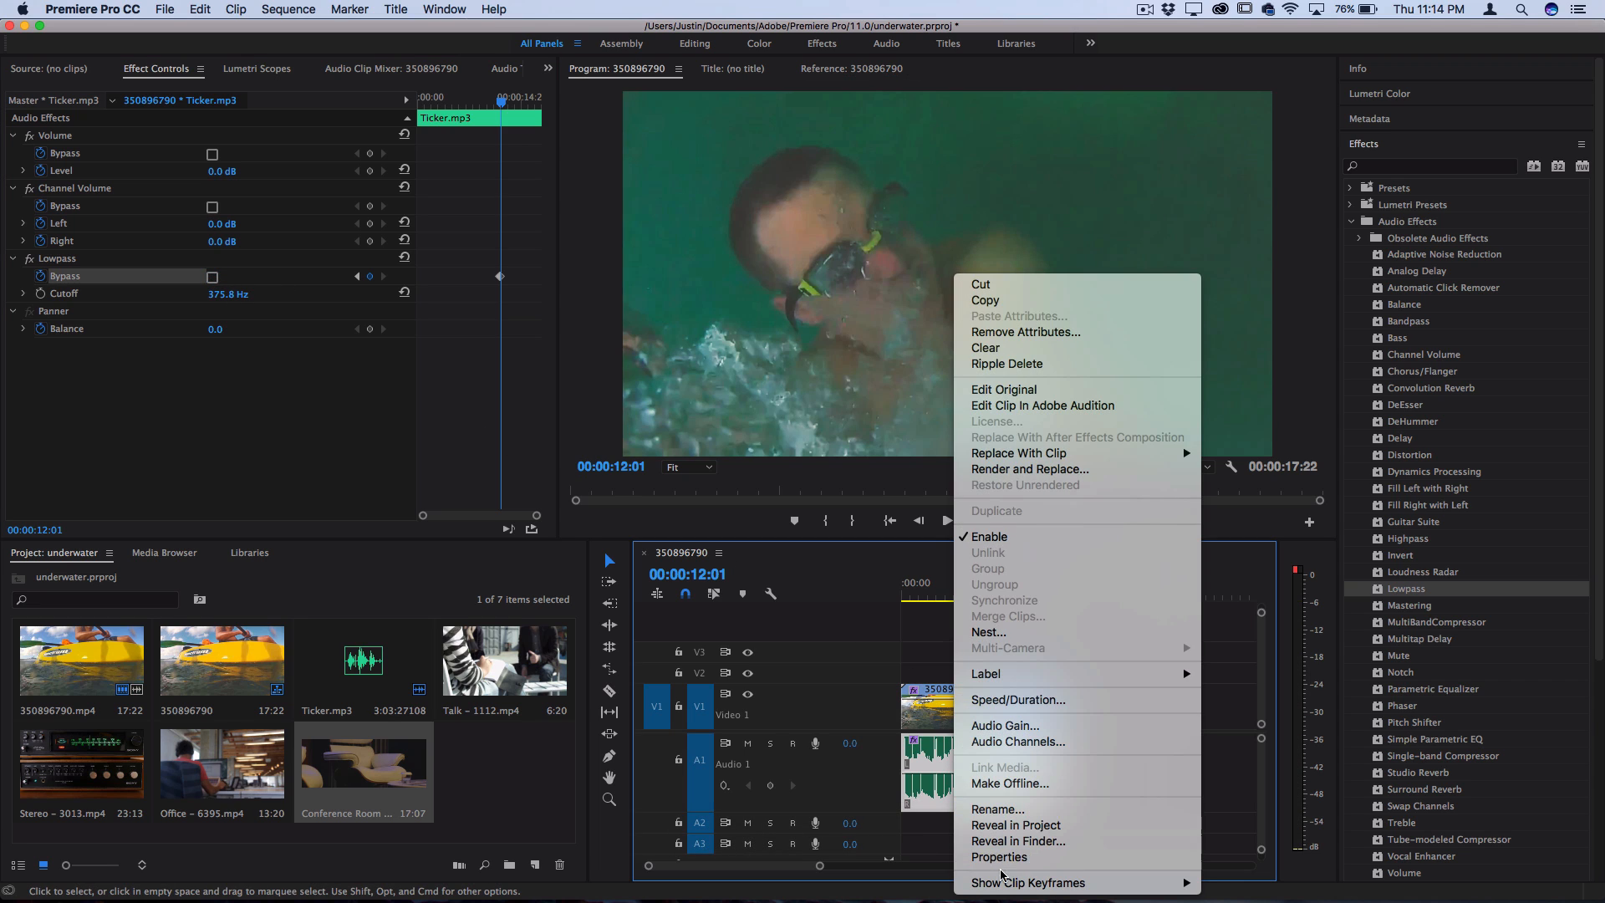
pyautogui.moveTo(1027, 883)
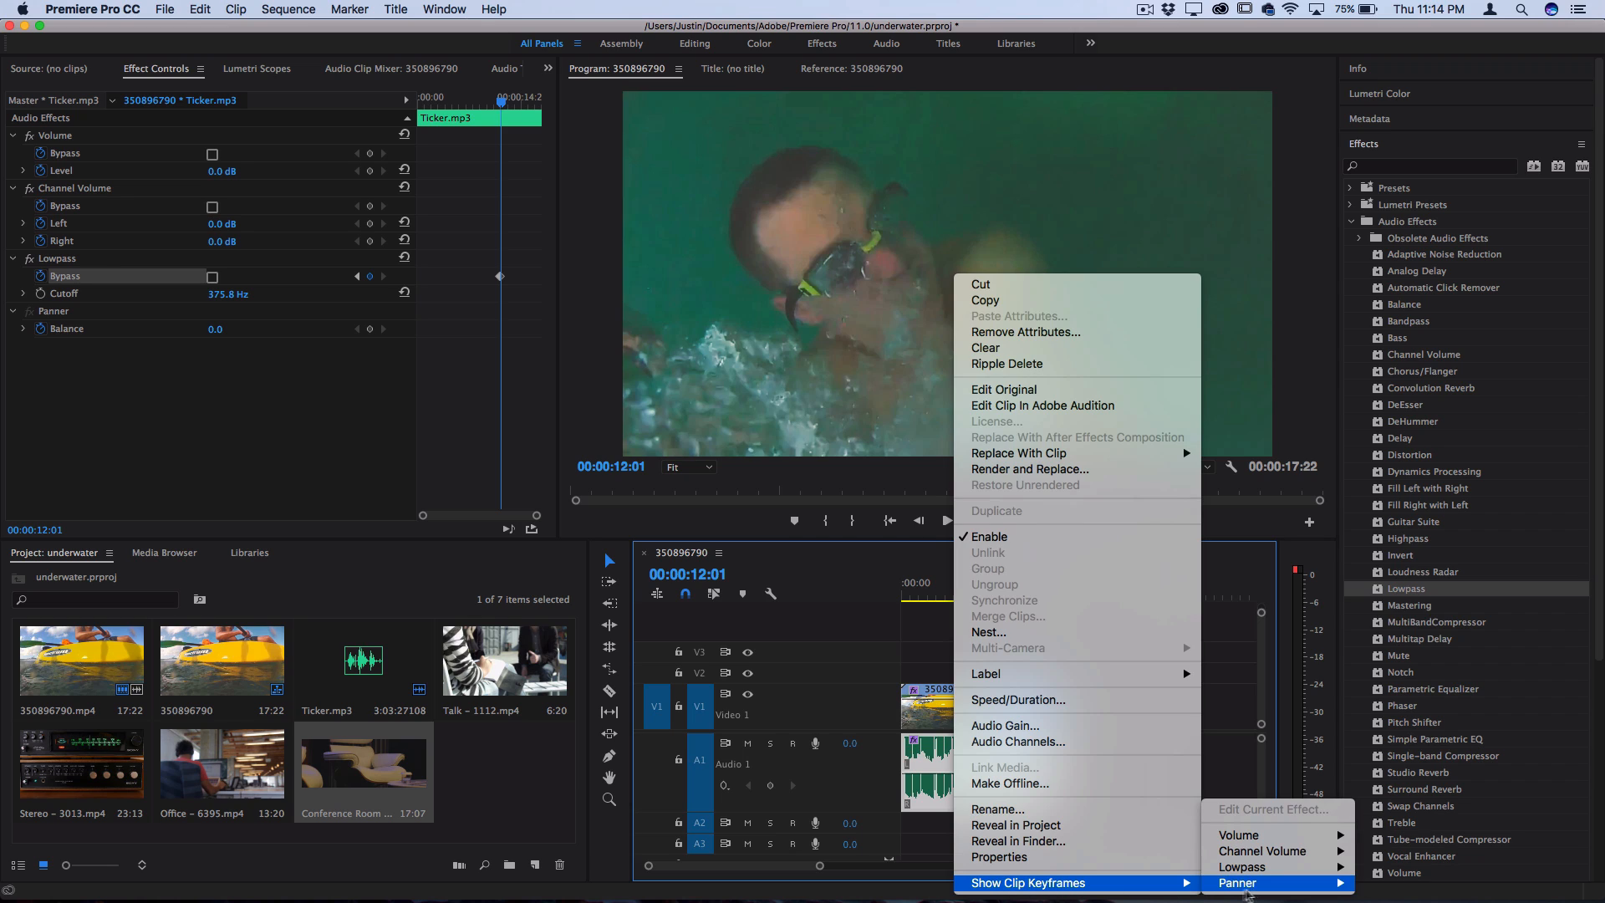
pyautogui.moveTo(1241, 868)
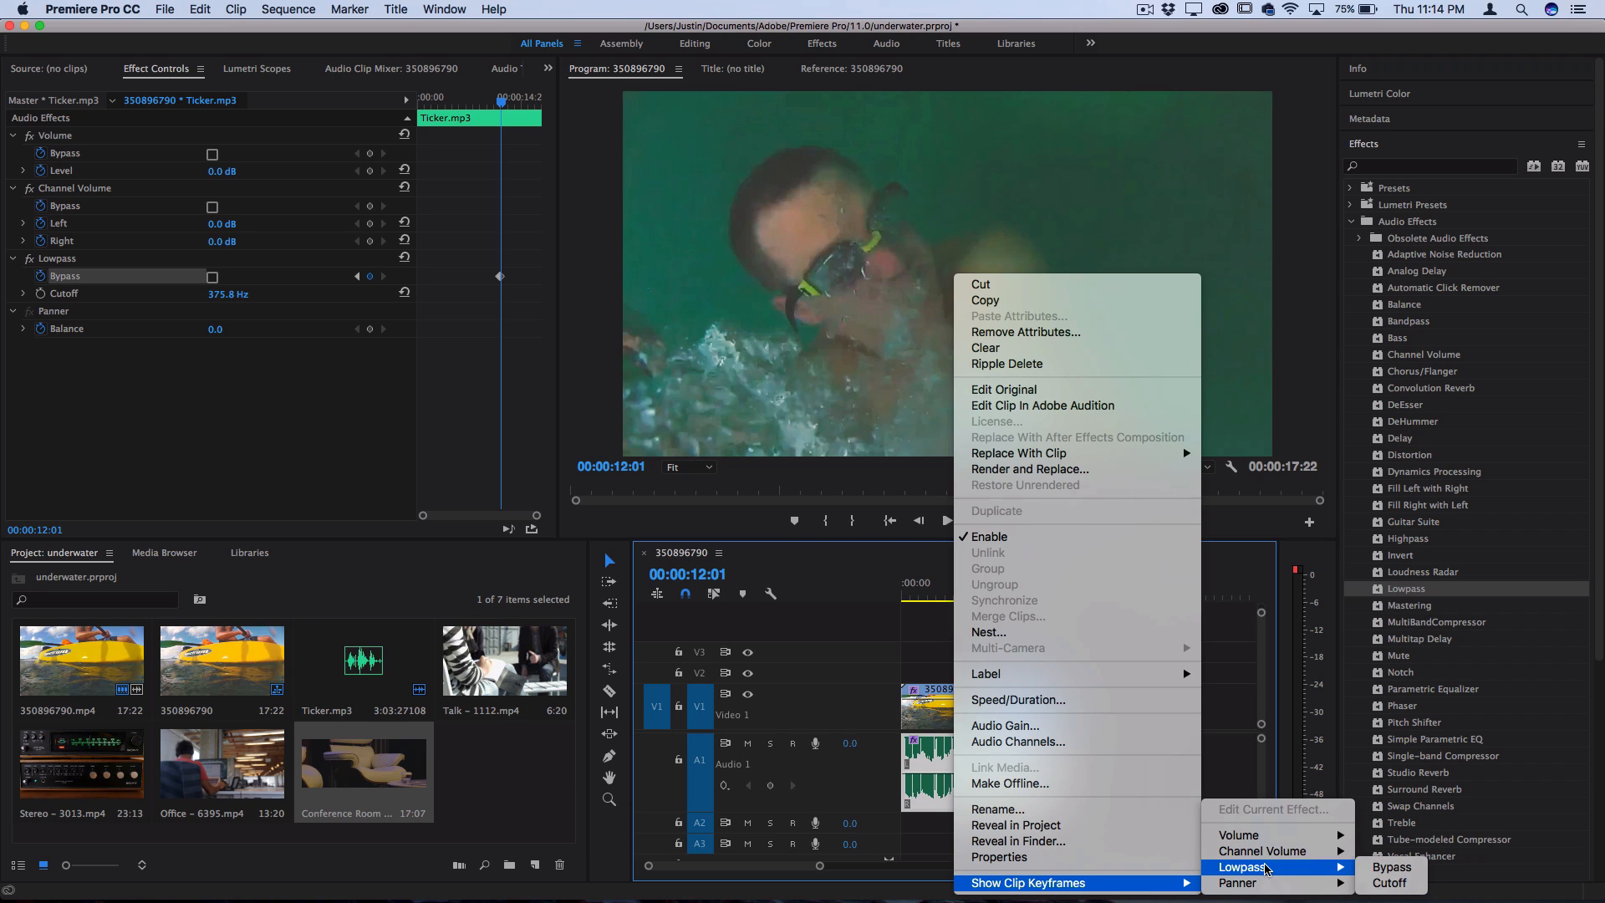
pyautogui.moveTo(1289, 869)
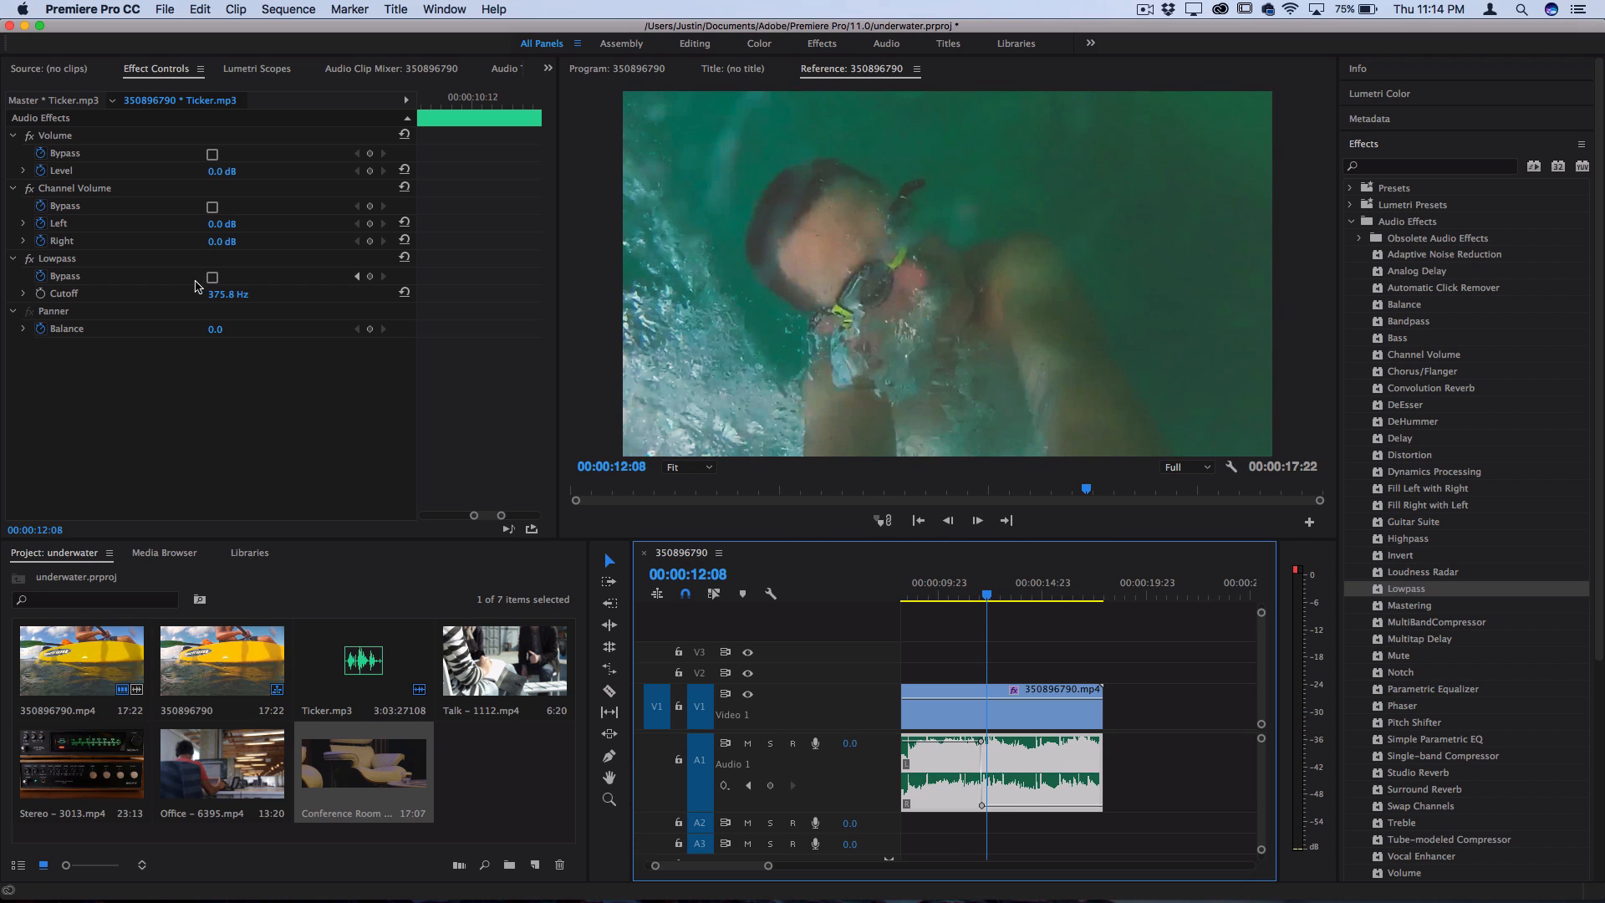
pyautogui.moveTo(234, 309)
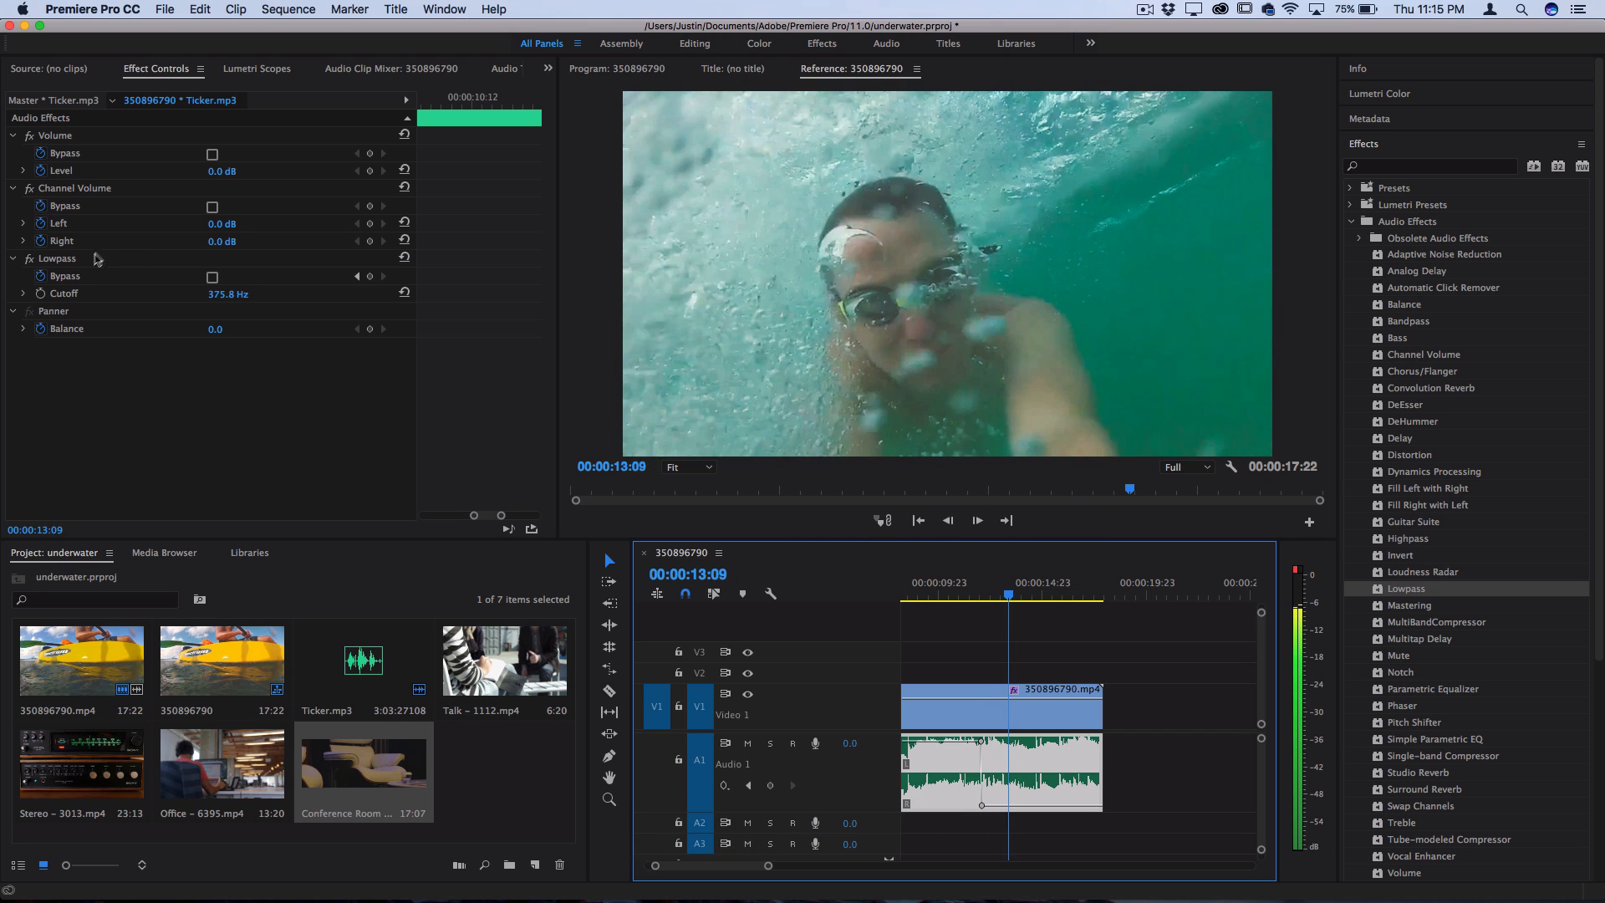
# Step: Stop playback and apply a Parametric Equalizer to the Ticker.mp3 clip
pyautogui.click(617, 68)
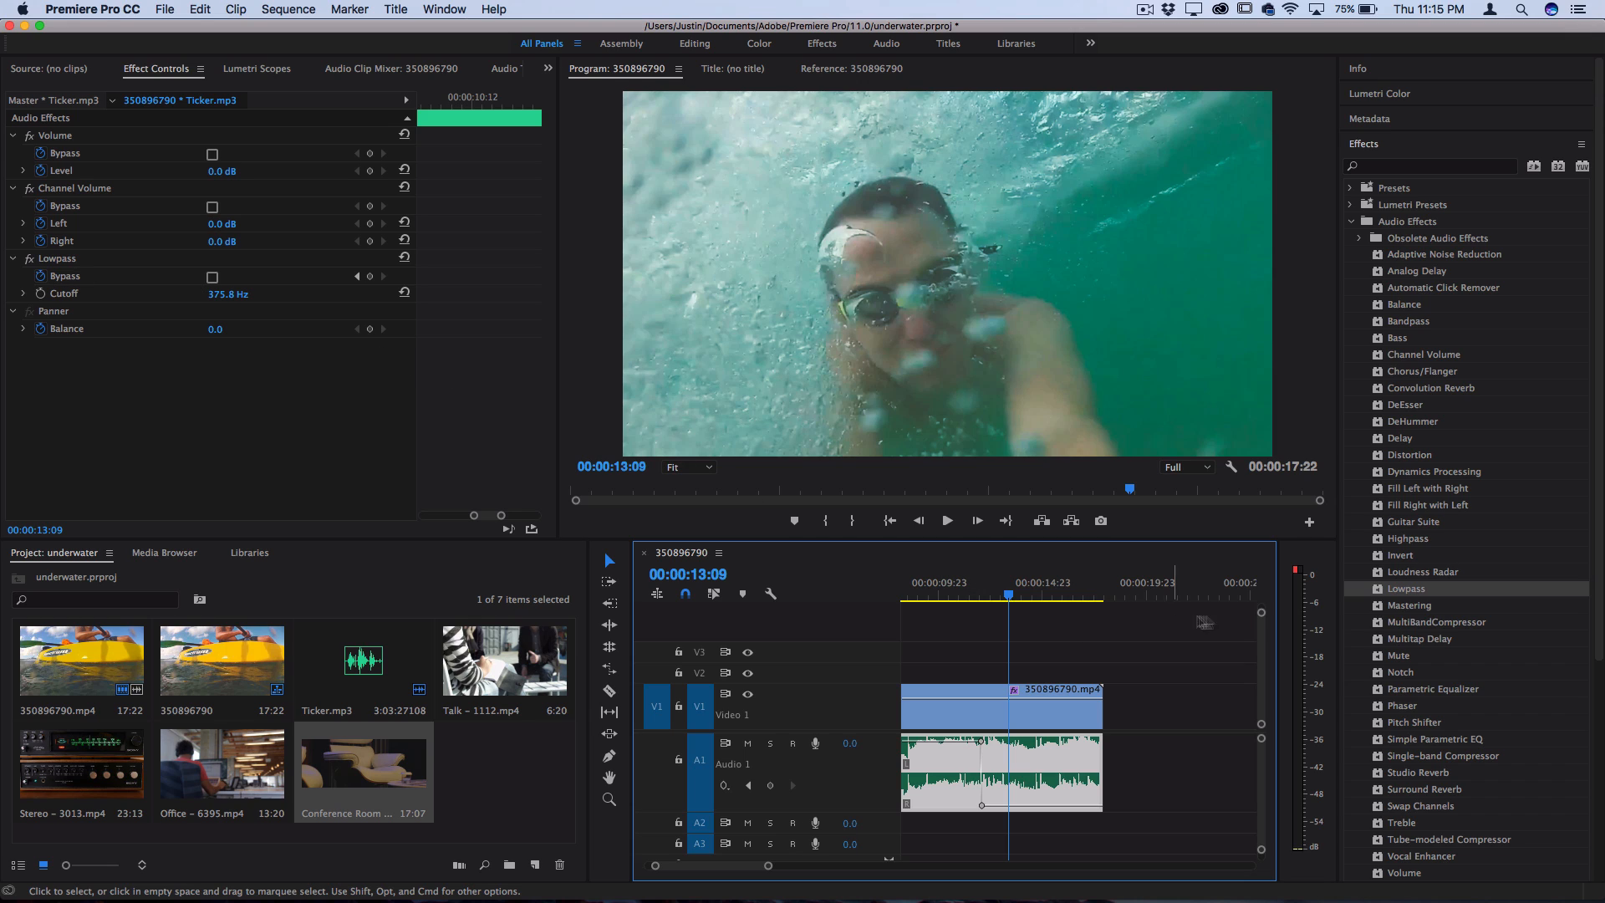
pyautogui.moveTo(1451, 694)
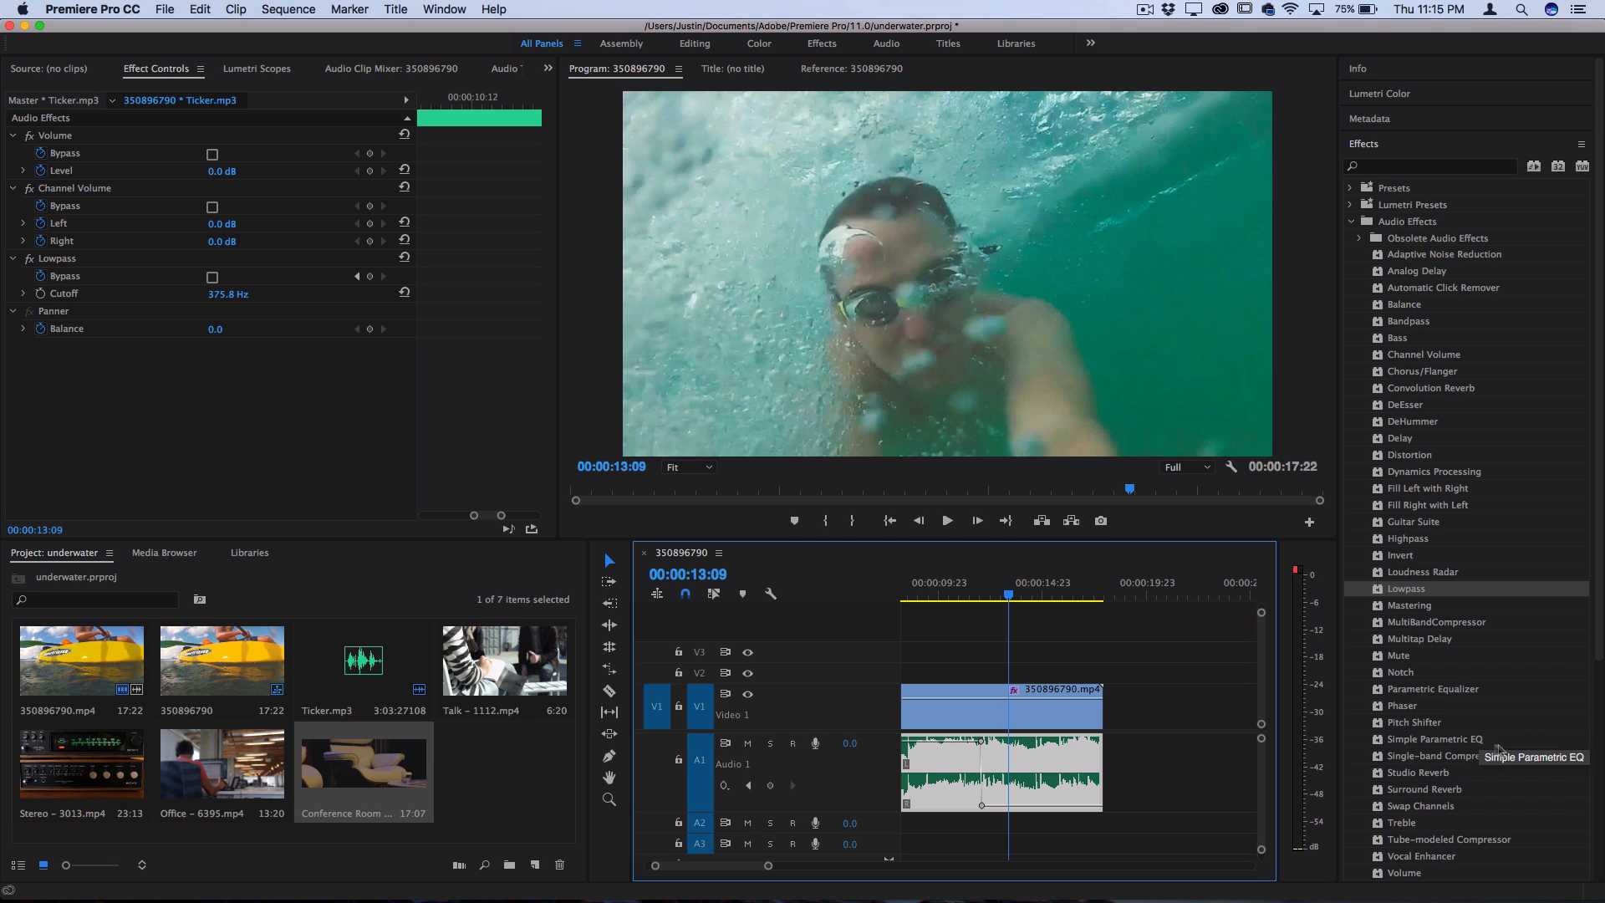
pyautogui.moveTo(1445, 689)
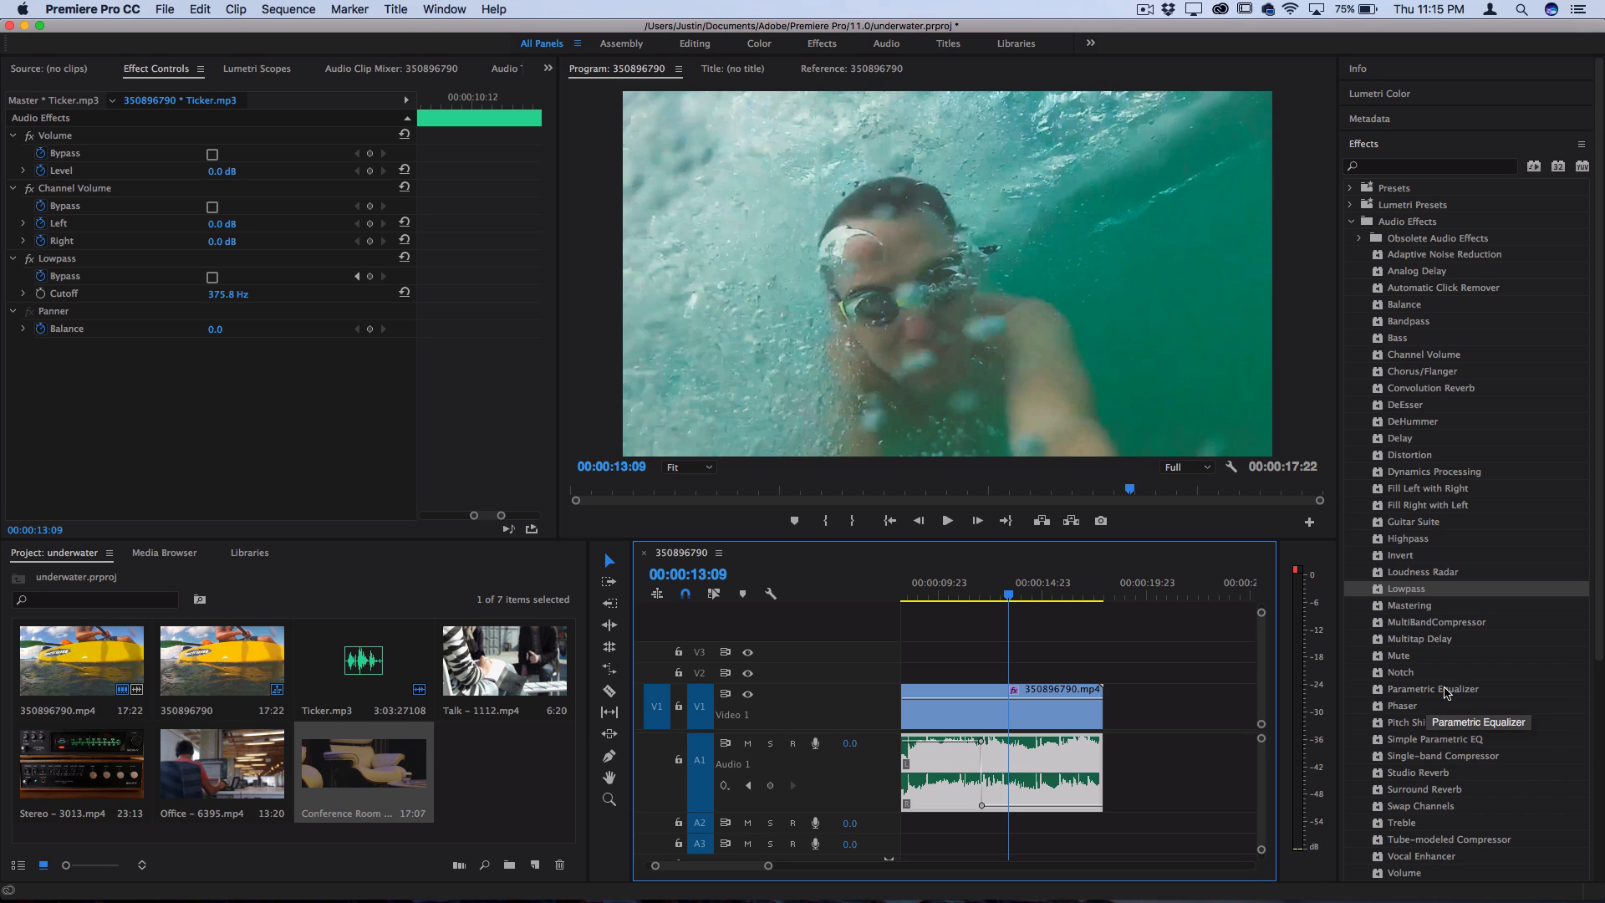
pyautogui.moveTo(1432, 687); pyautogui.dragTo(1050, 767)
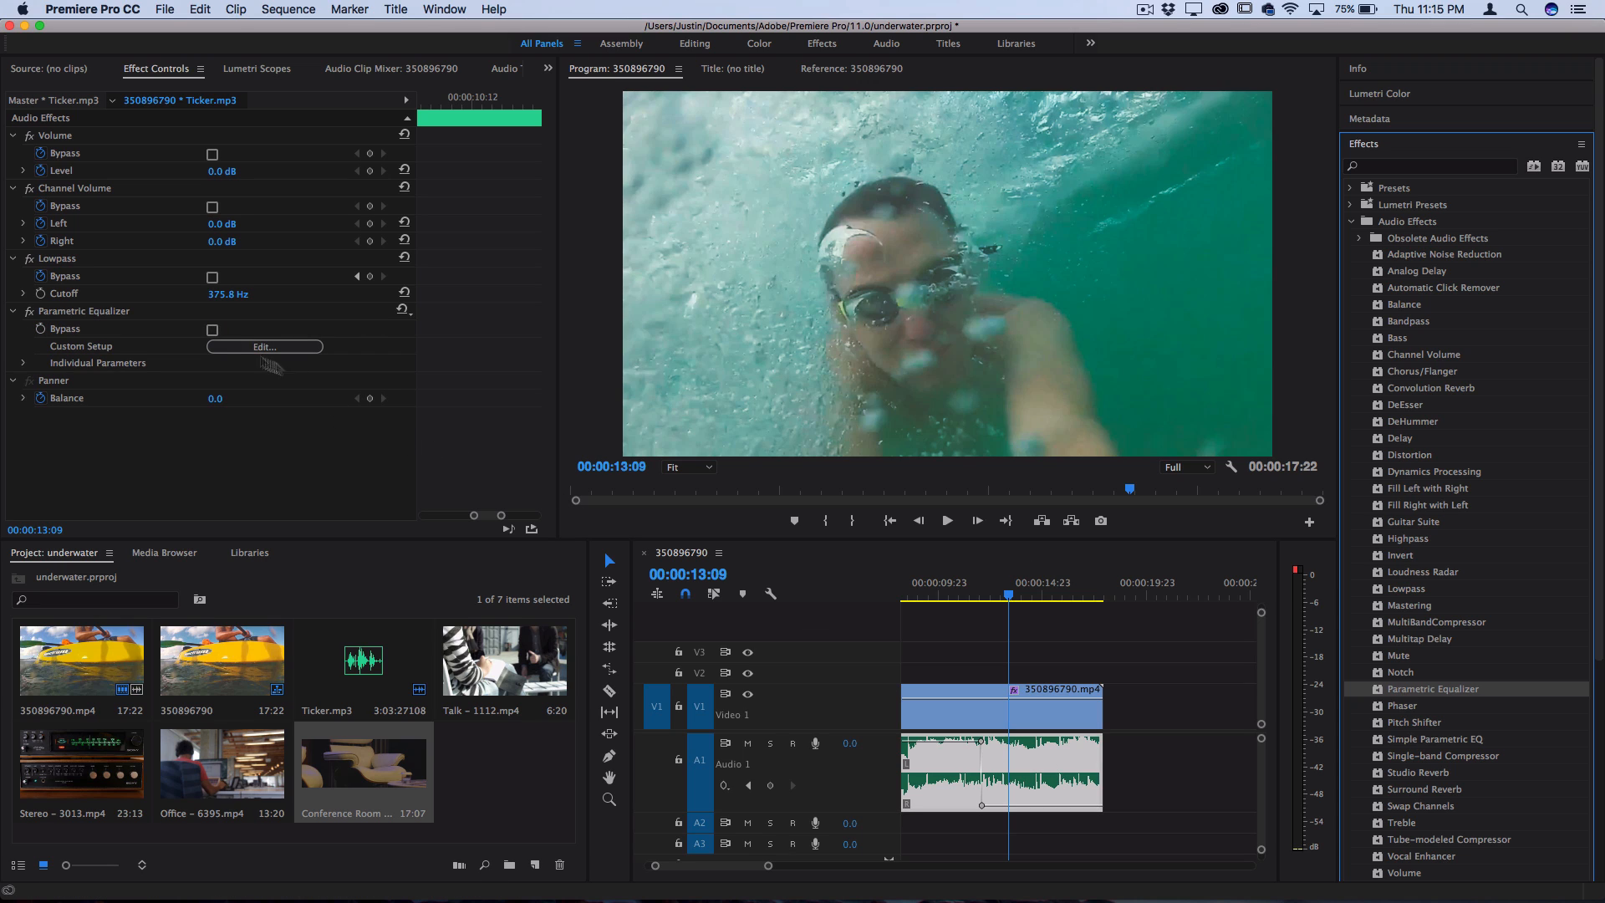
# Step: In the EQ curve editor, boost band 1 near 48 Hz and cut the mid band near 785 Hz
pyautogui.click(266, 346)
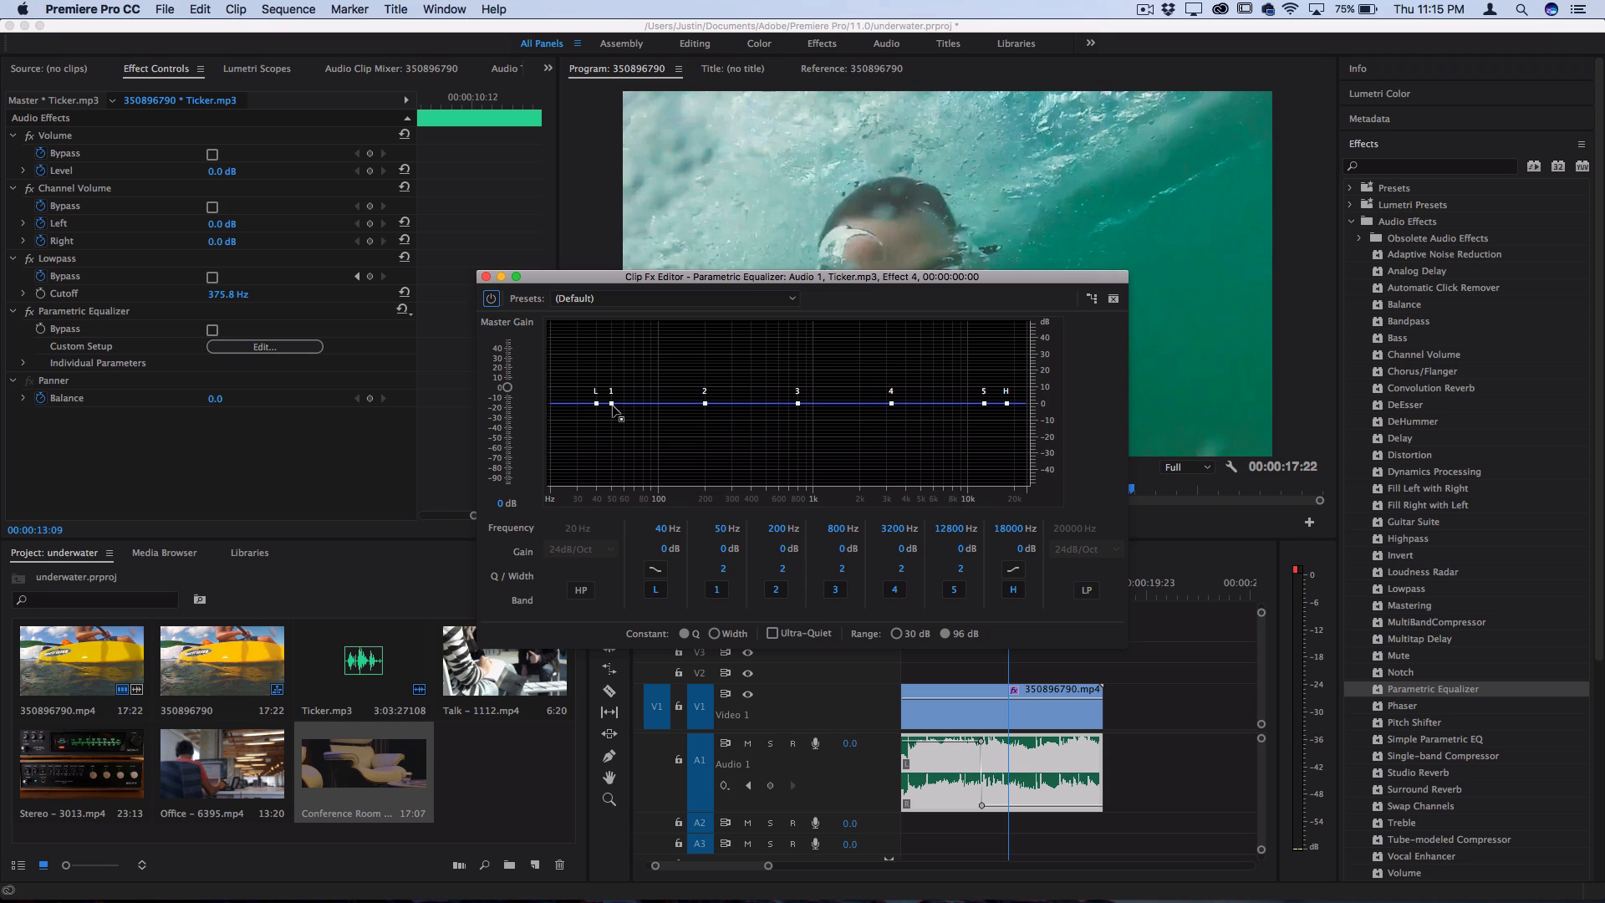
pyautogui.moveTo(595, 403); pyautogui.dragTo(608, 353)
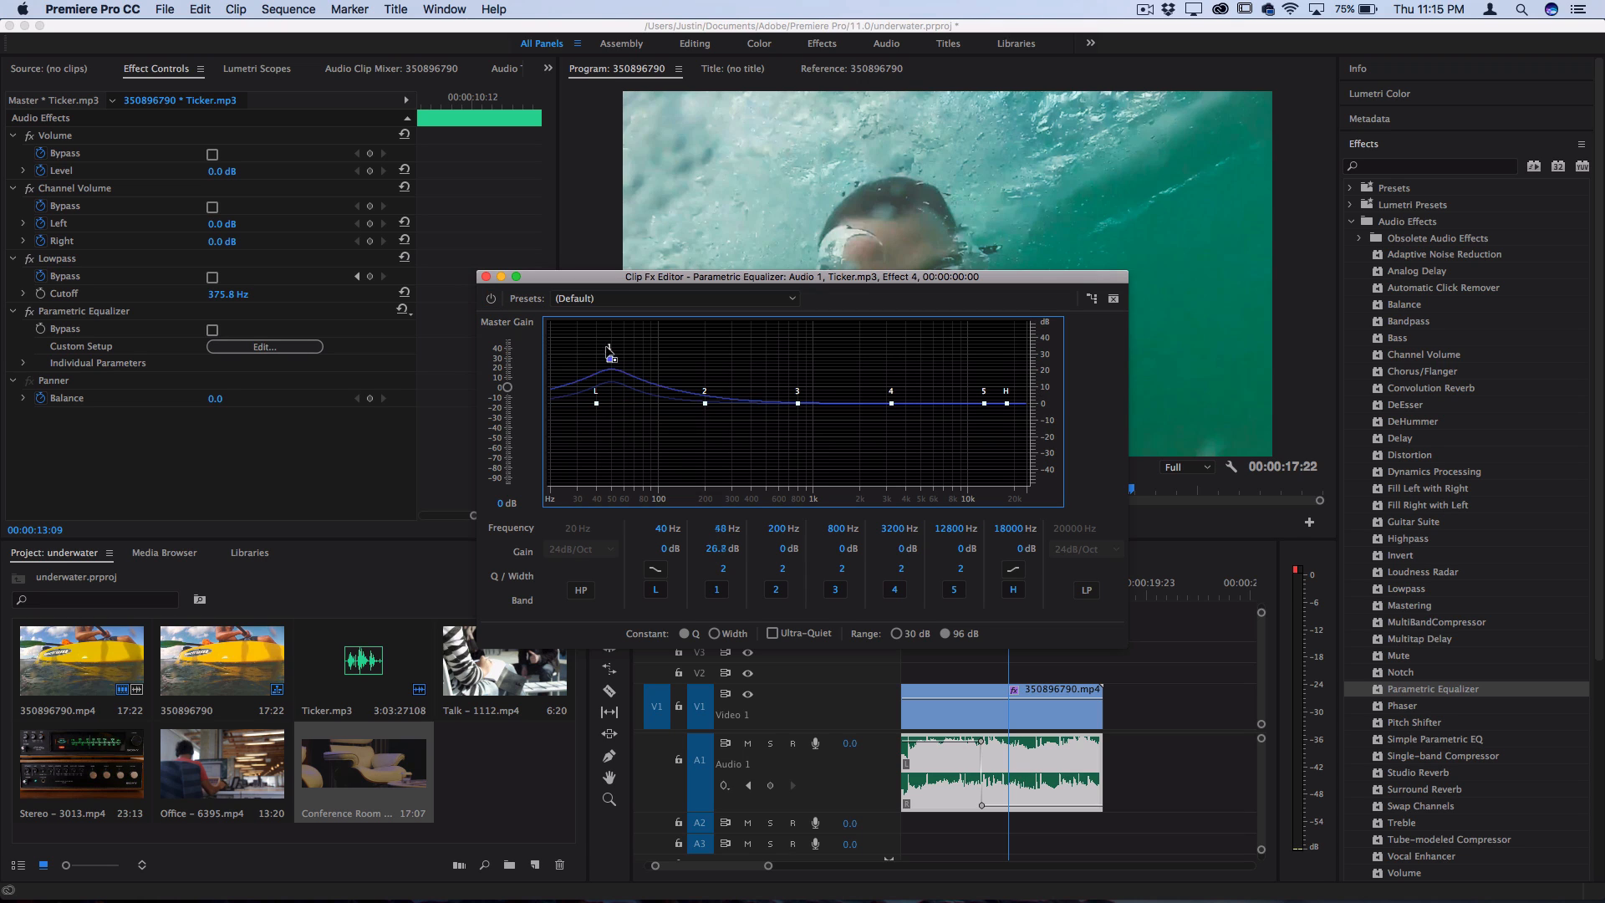
pyautogui.moveTo(1007, 403); pyautogui.dragTo(1006, 461)
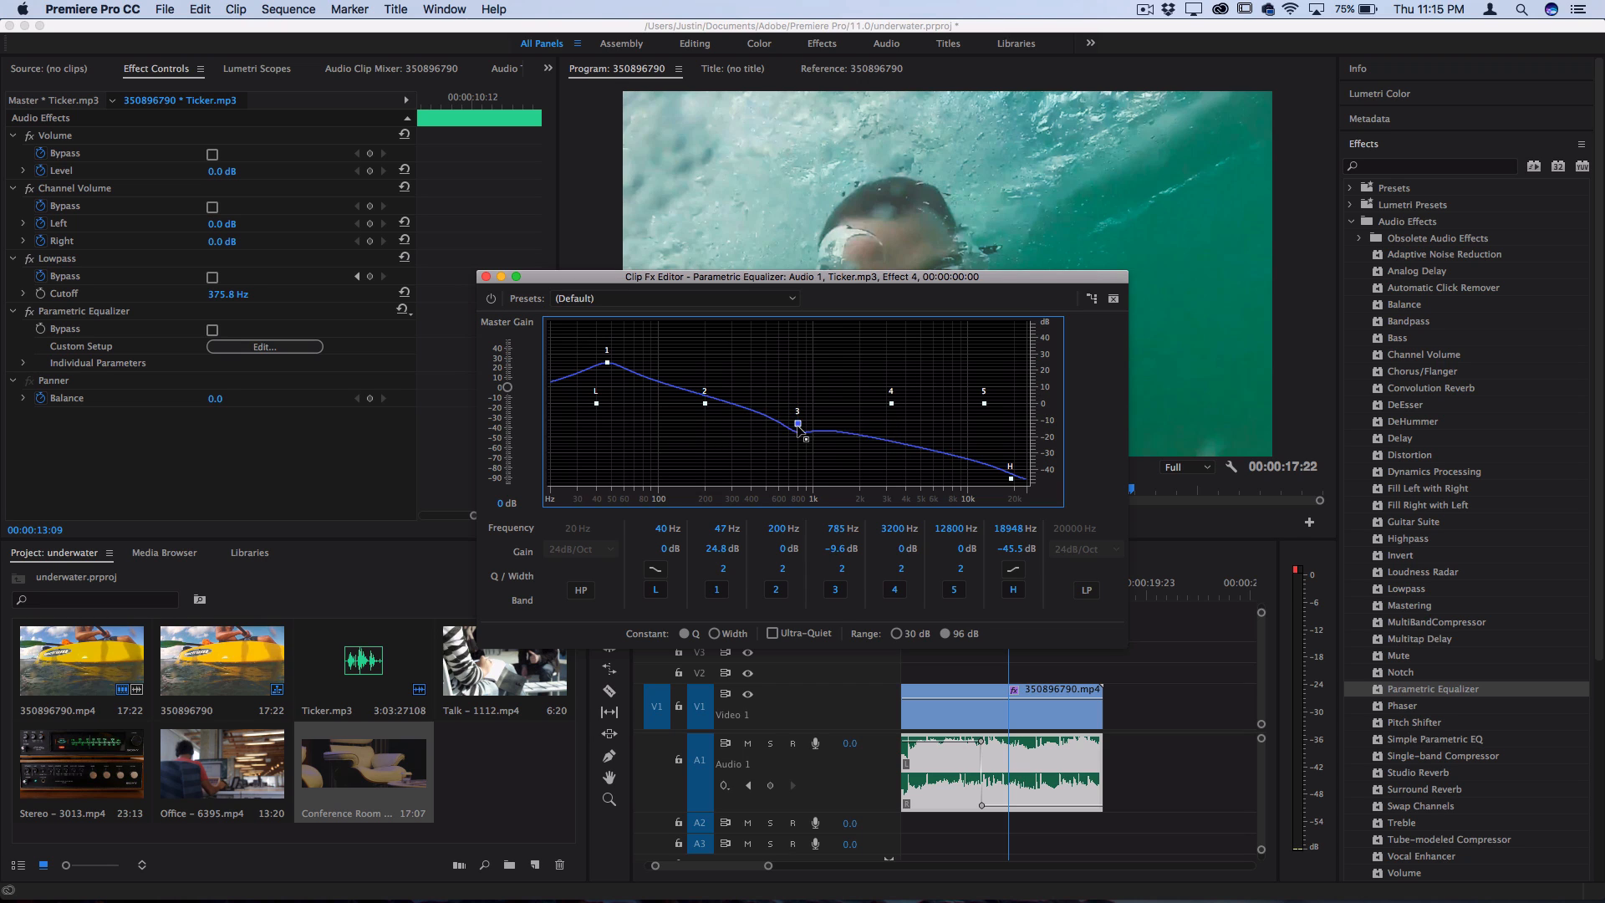
pyautogui.click(674, 297)
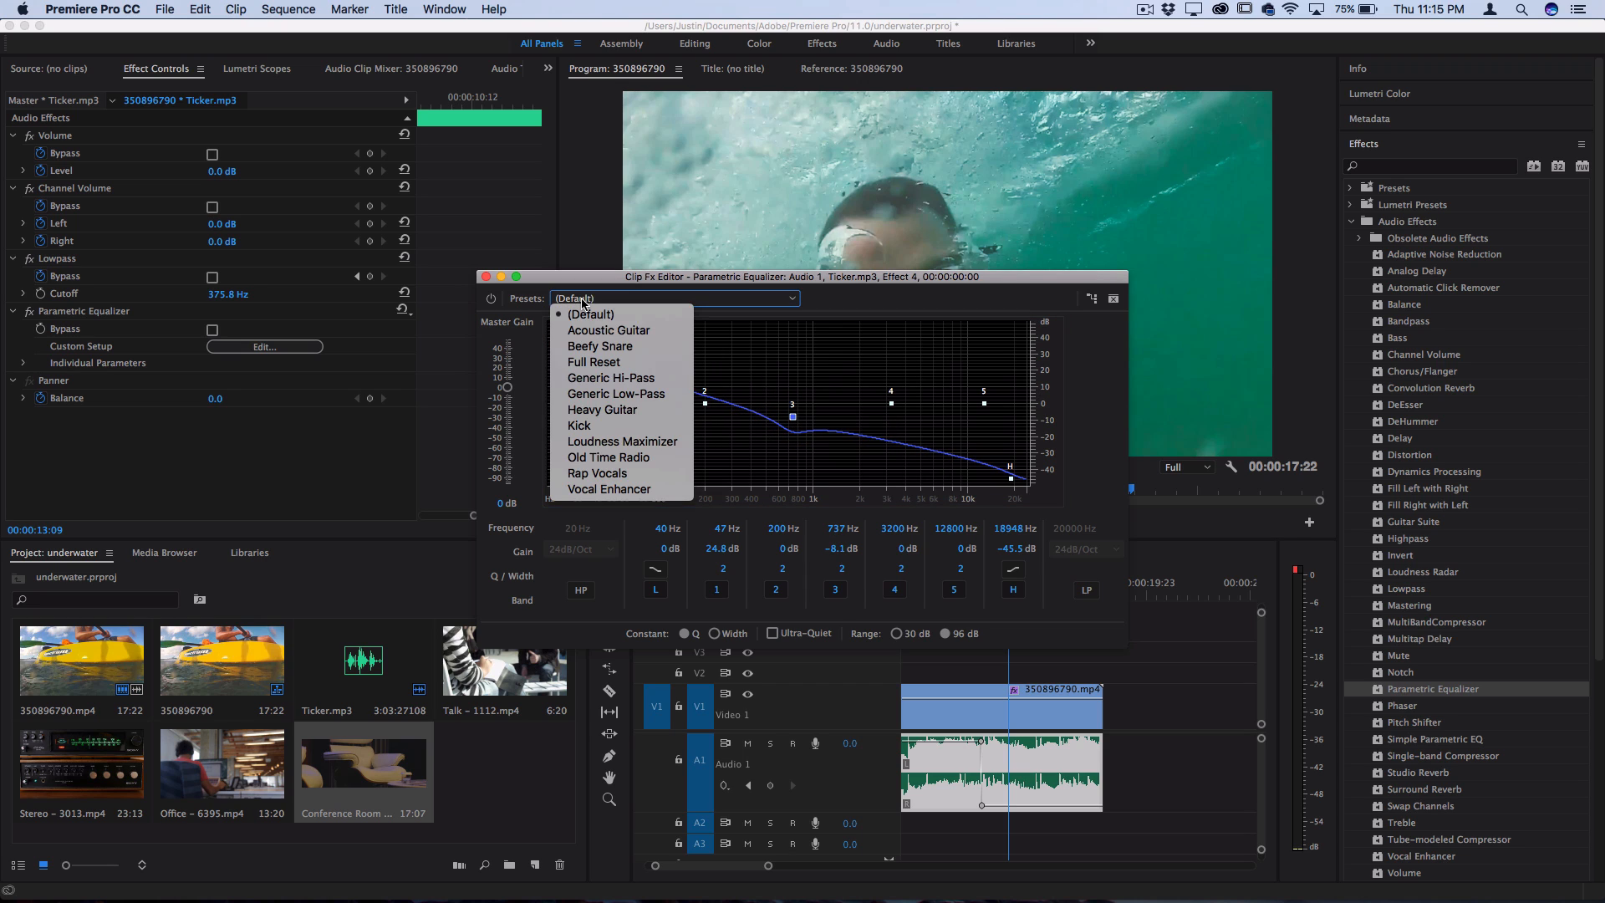
pyautogui.moveTo(597, 473)
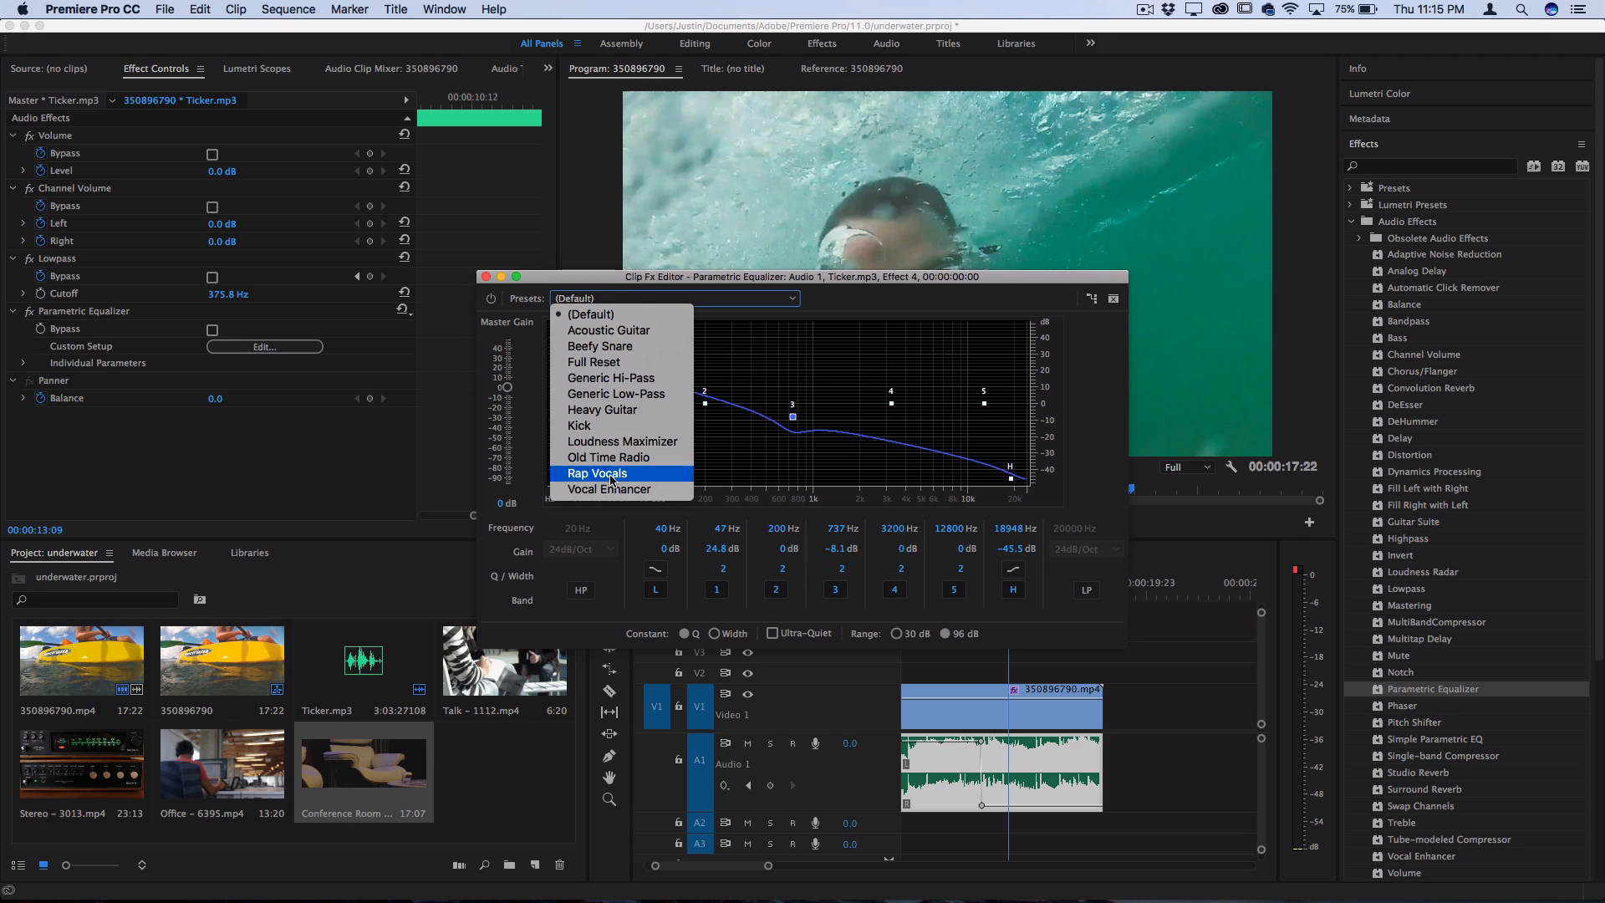